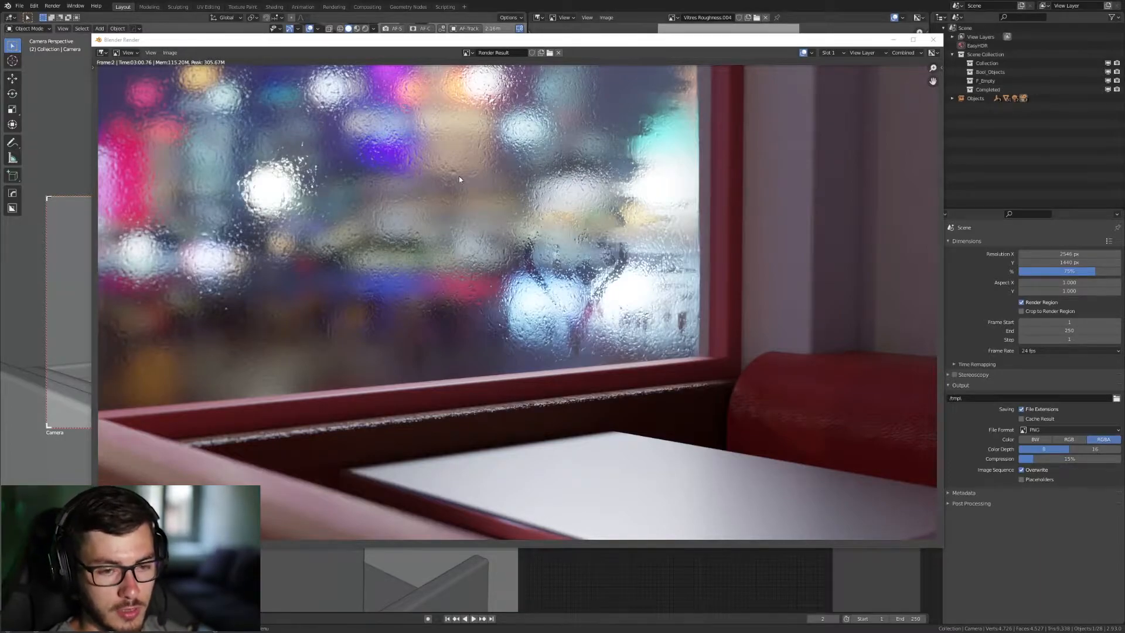
mouse_move(444, 93)
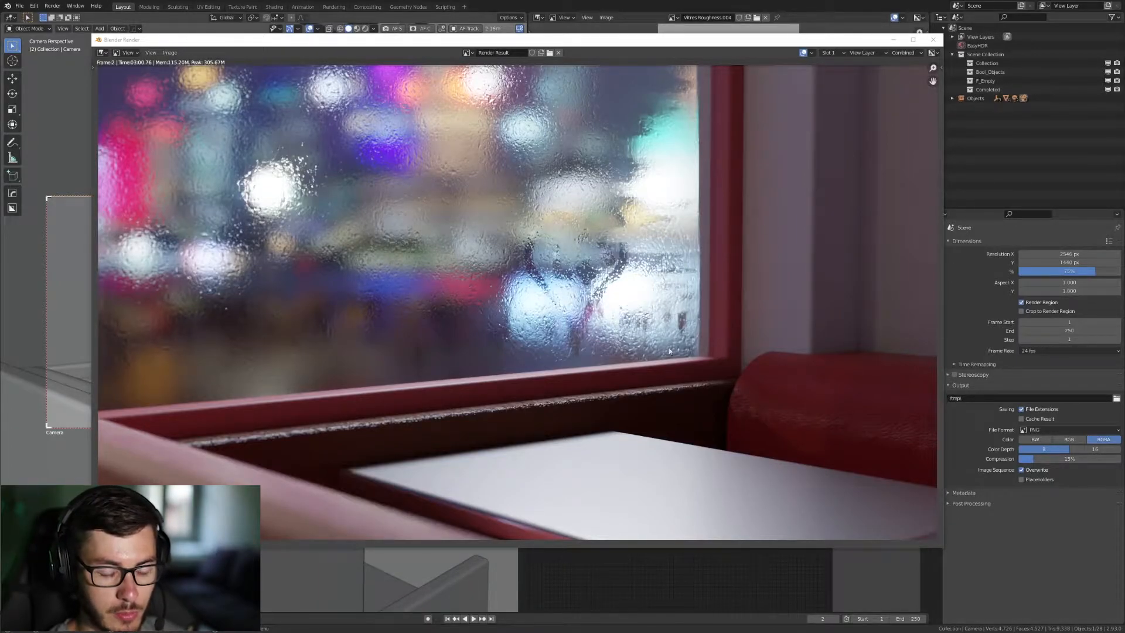
mouse_move(577, 229)
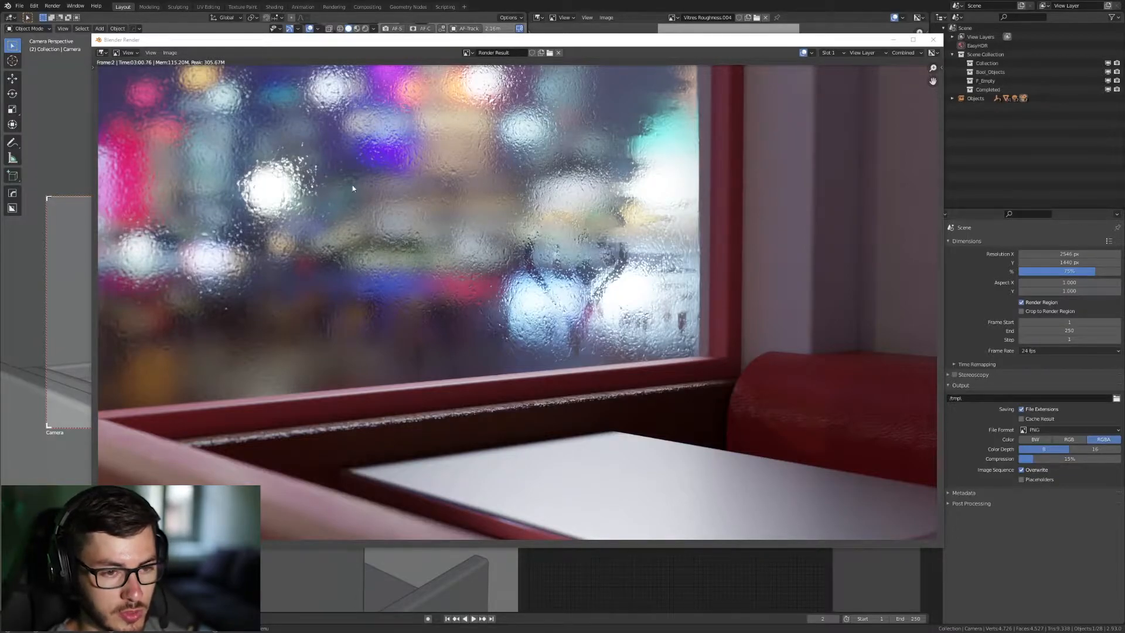
mouse_move(781, 178)
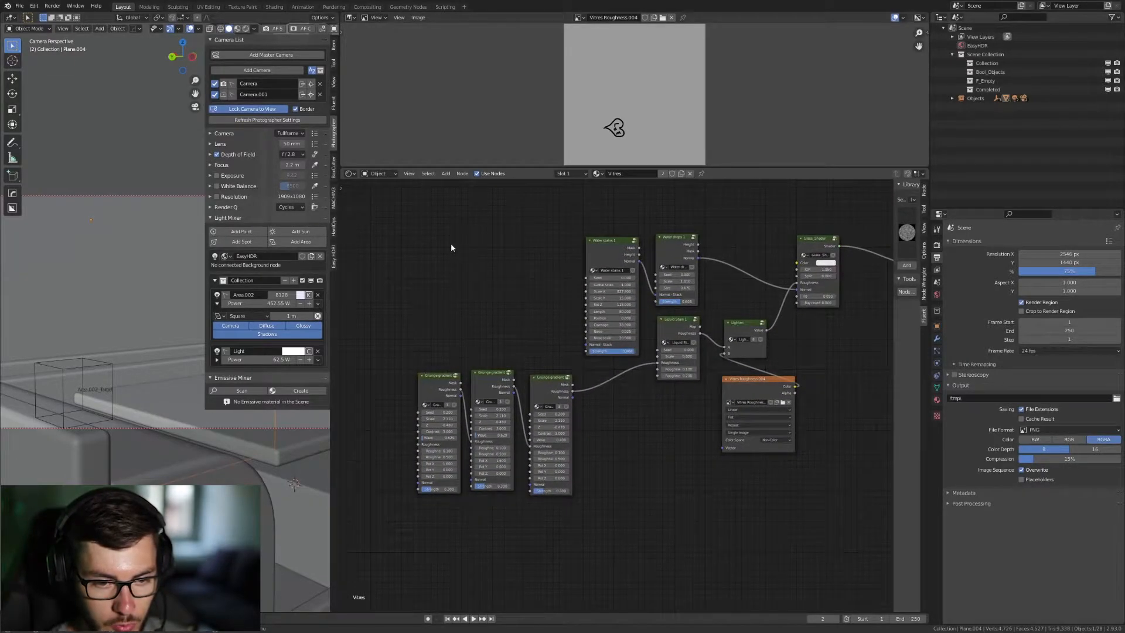
Delete the old drops and grunge nodes and switch the library to the Shaders section.
drag(451, 247, 696, 469)
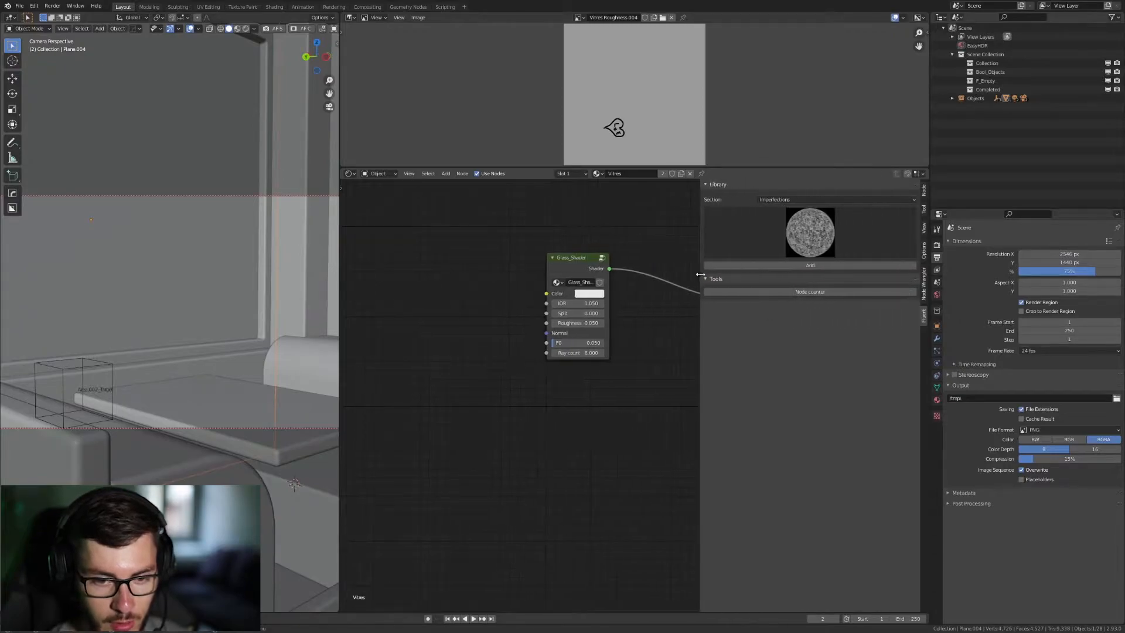
click(836, 199)
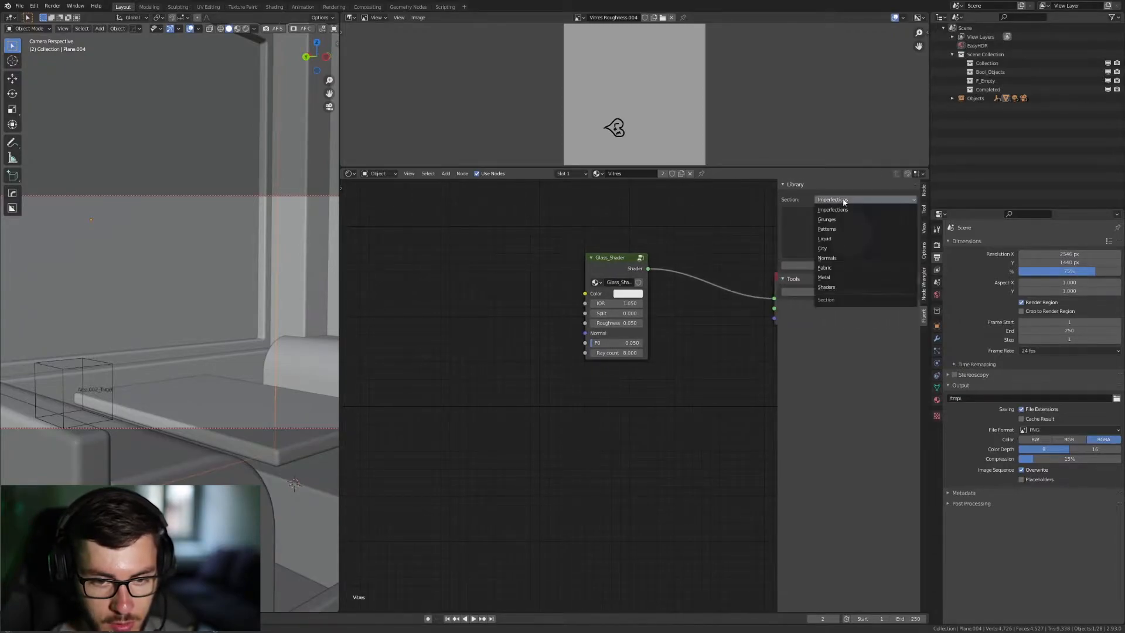
click(826, 287)
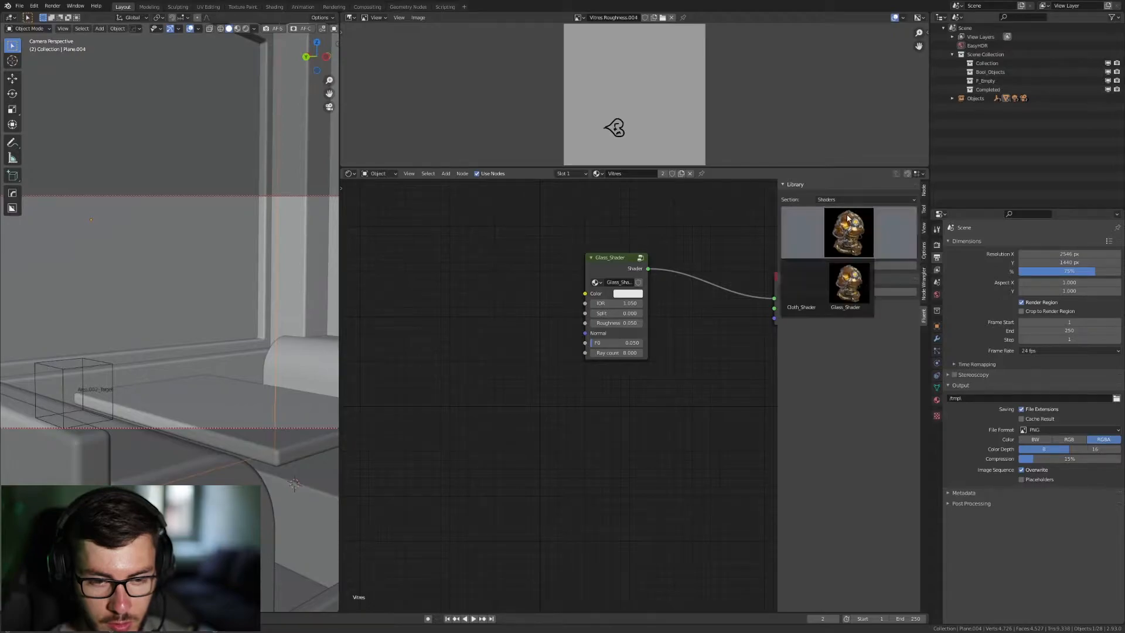
click(847, 286)
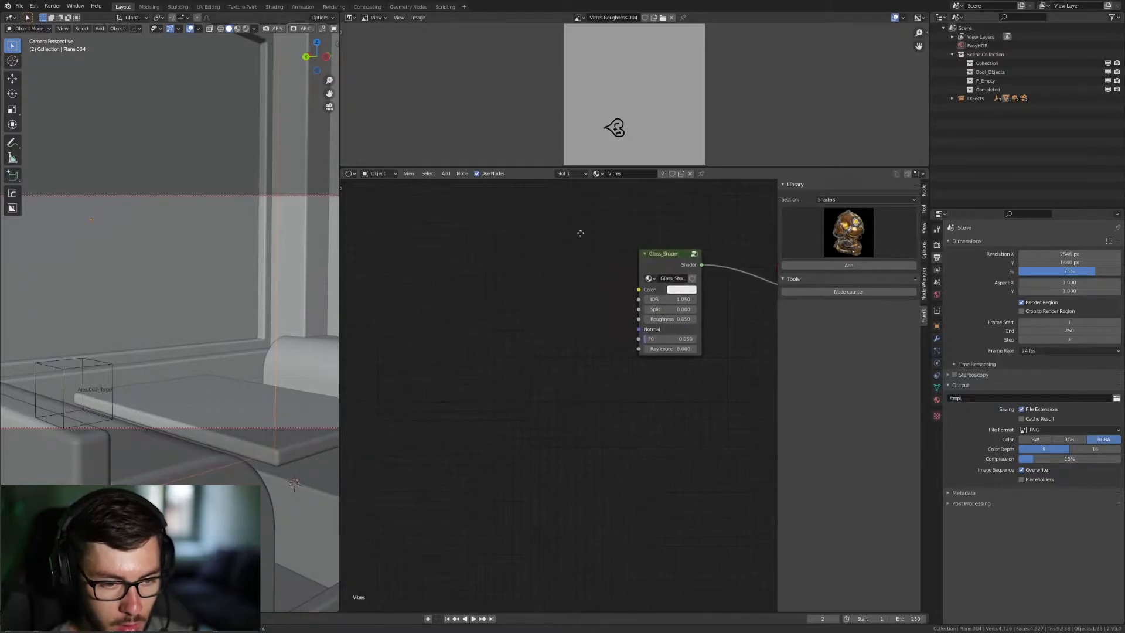
Move the Glass_Shader node further right to view the plain glass render.
drag(663, 253, 703, 249)
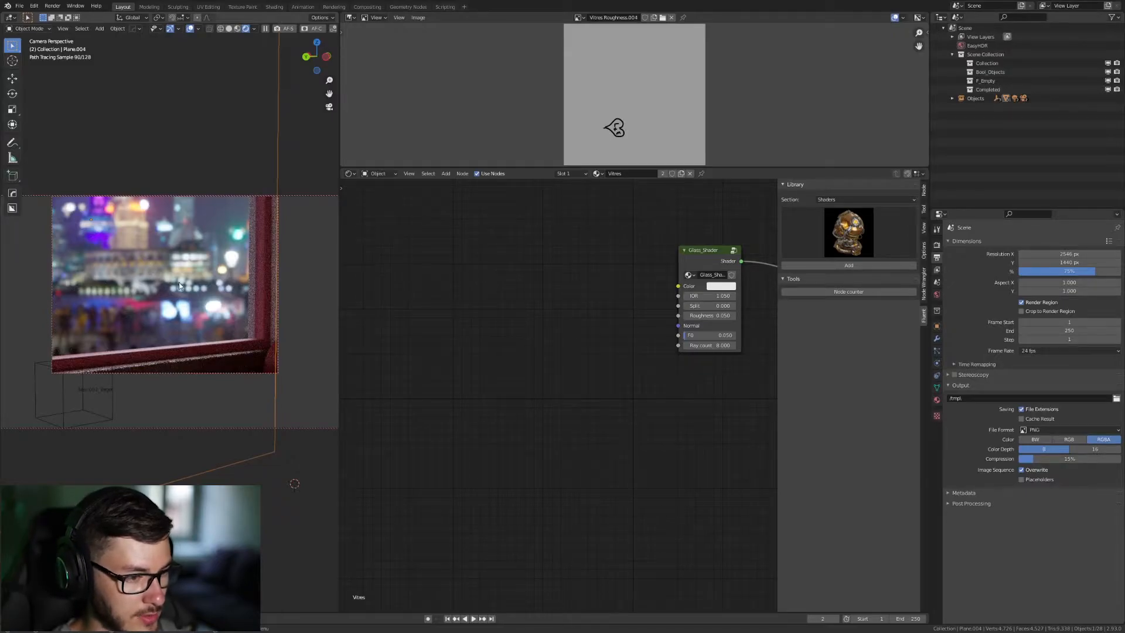
mouse_move(170, 258)
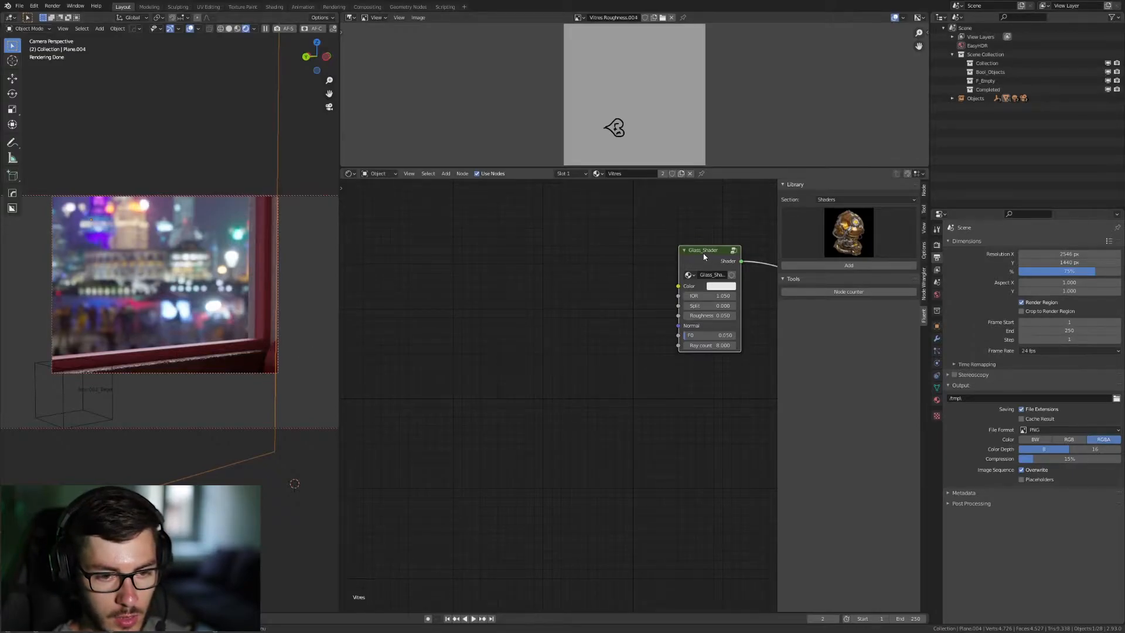
mouse_move(566, 298)
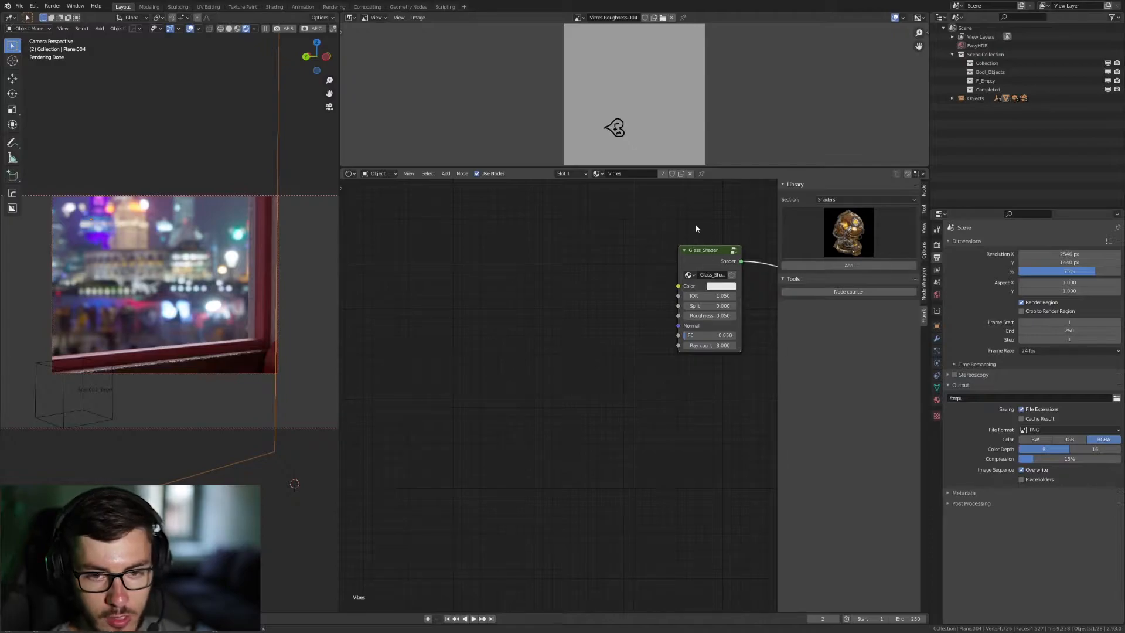
Add the Liquid section's Simple Water drops and connect its Normal to the Glass_Shader Normal.
click(865, 199)
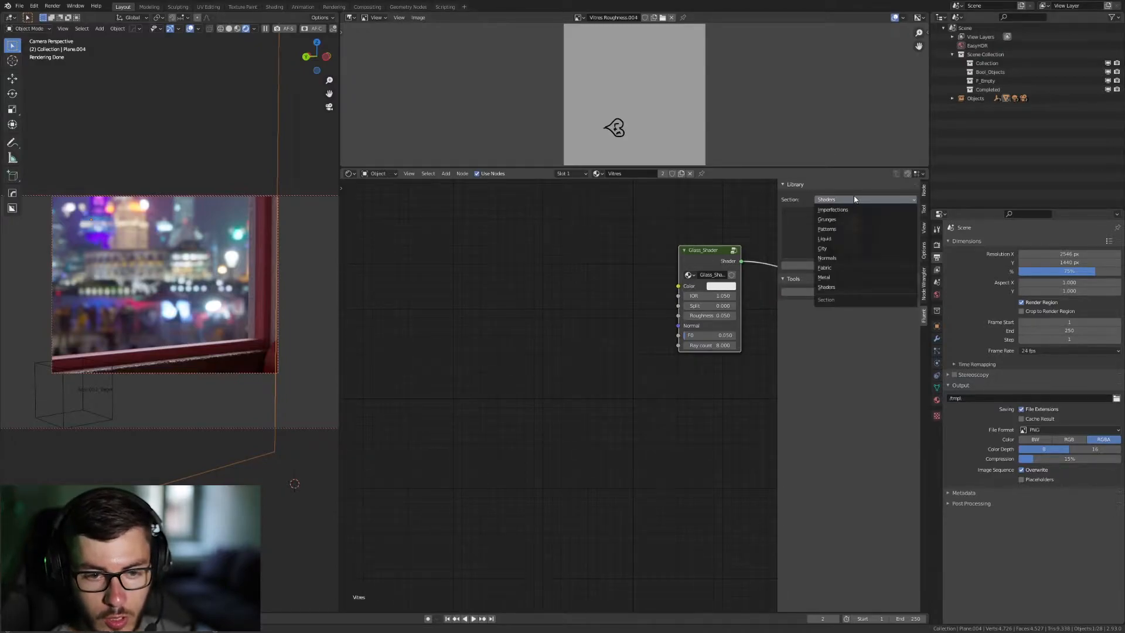
click(824, 238)
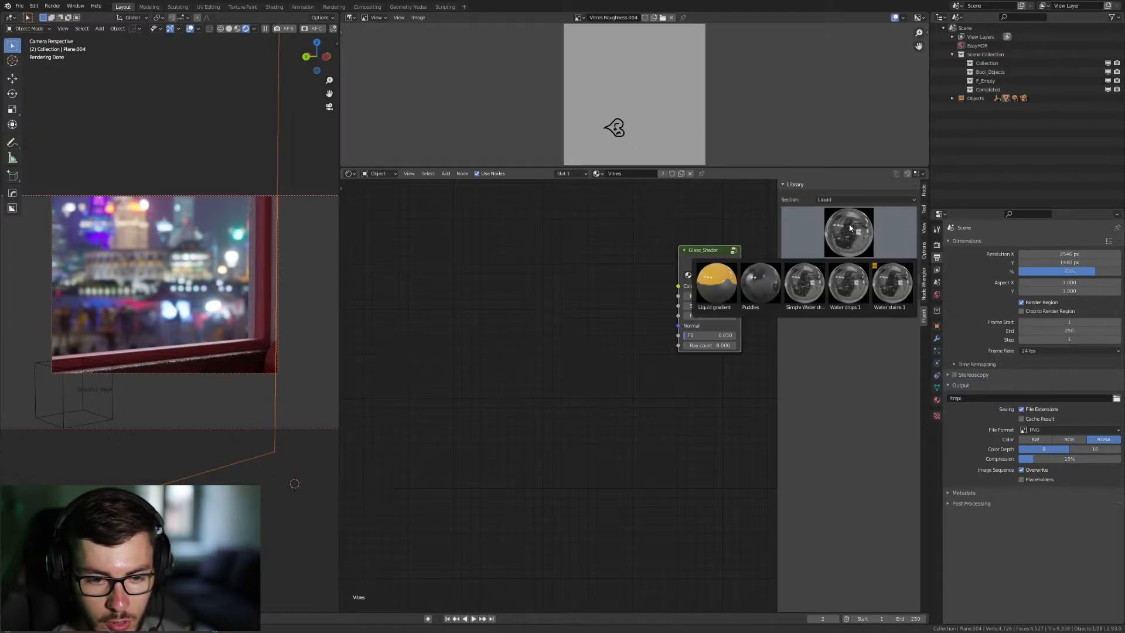
click(847, 285)
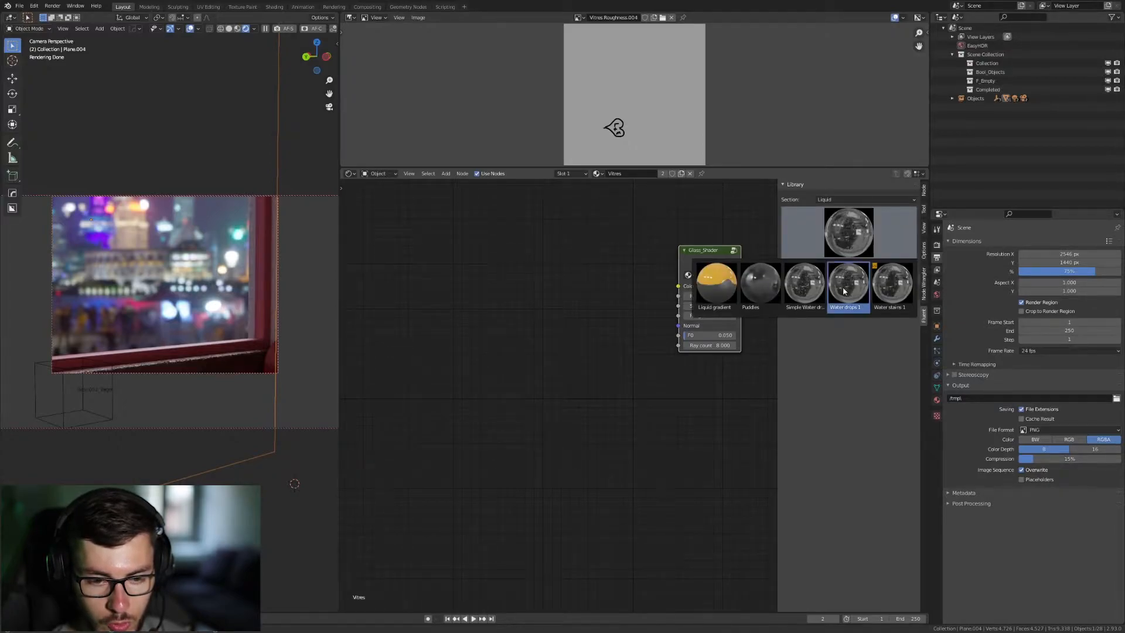
mouse_move(803, 284)
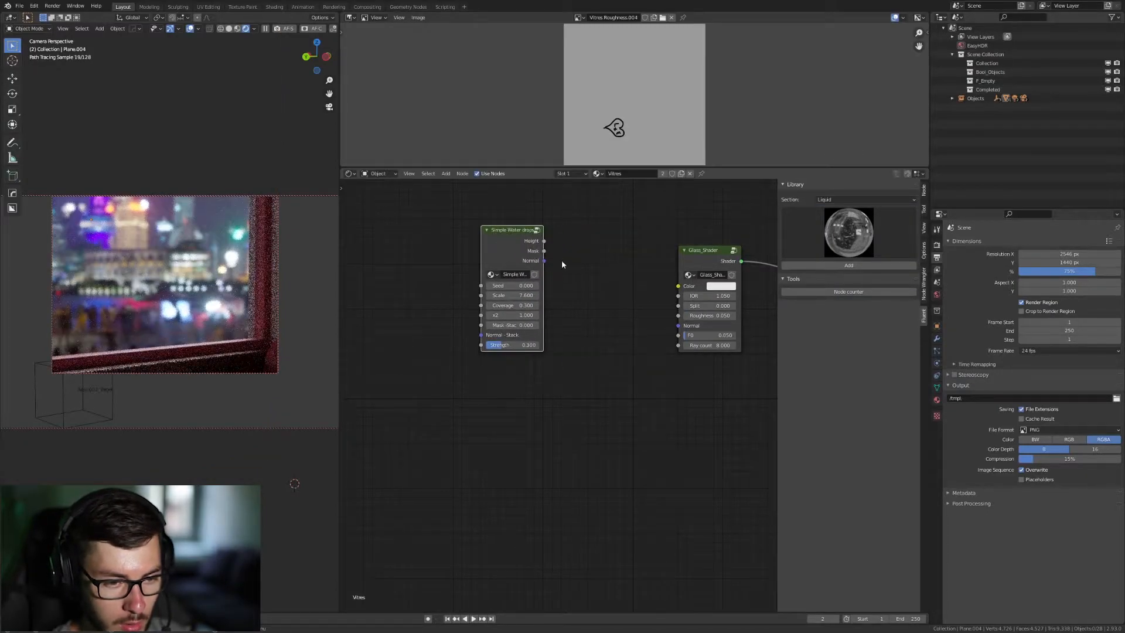
drag(545, 261, 677, 325)
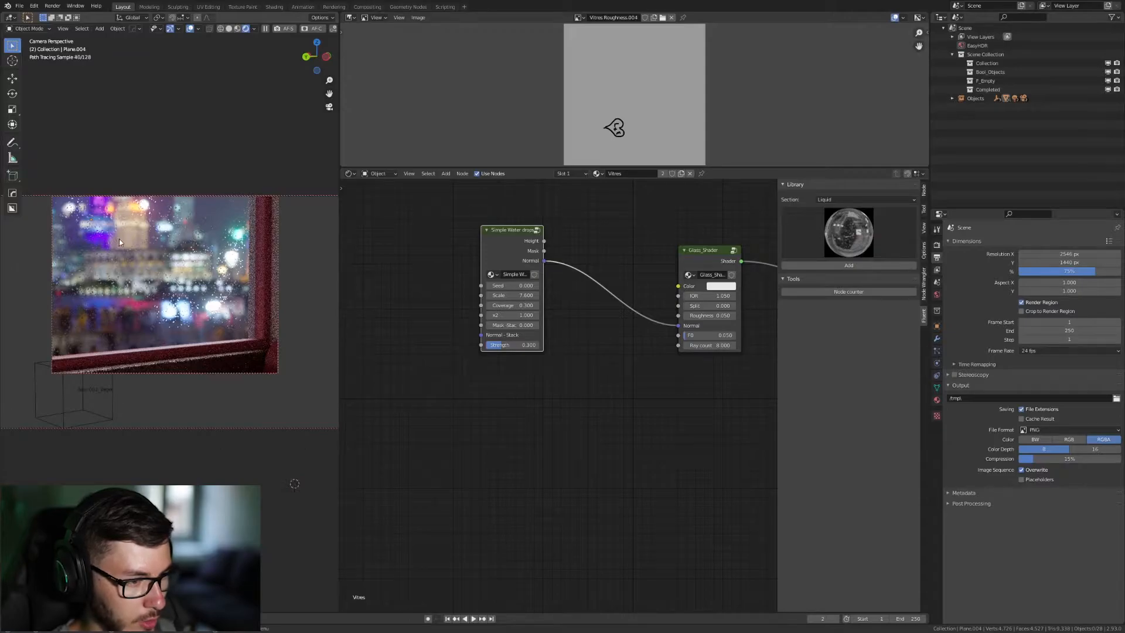
drag(509, 230, 534, 232)
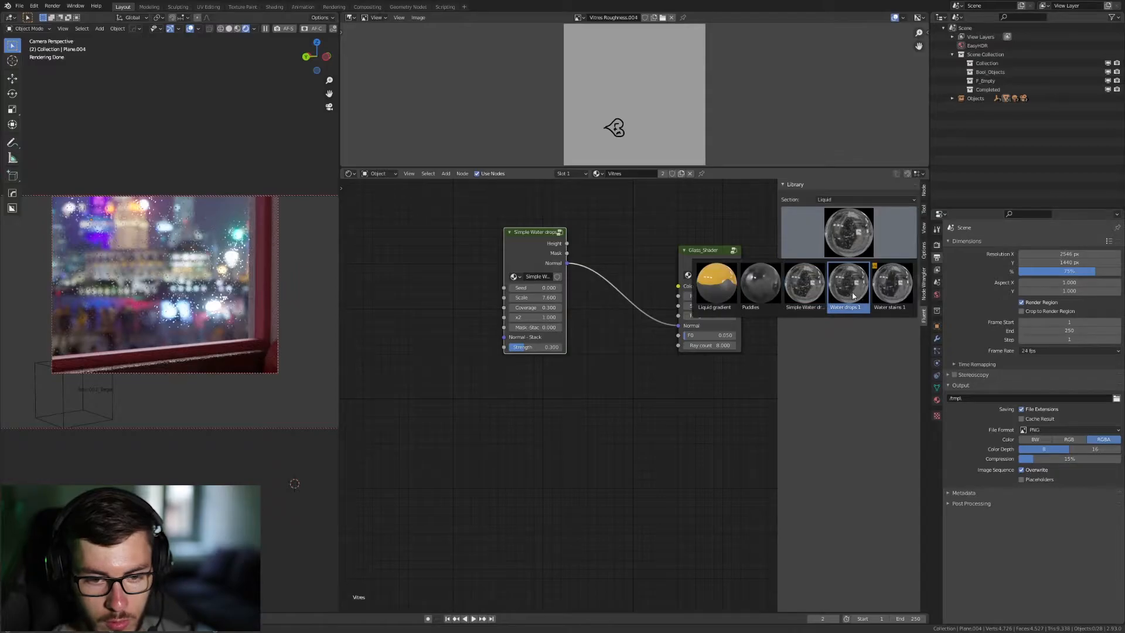
Add the Water drops 1 preset and lower the Simple Water drops strength.
click(848, 285)
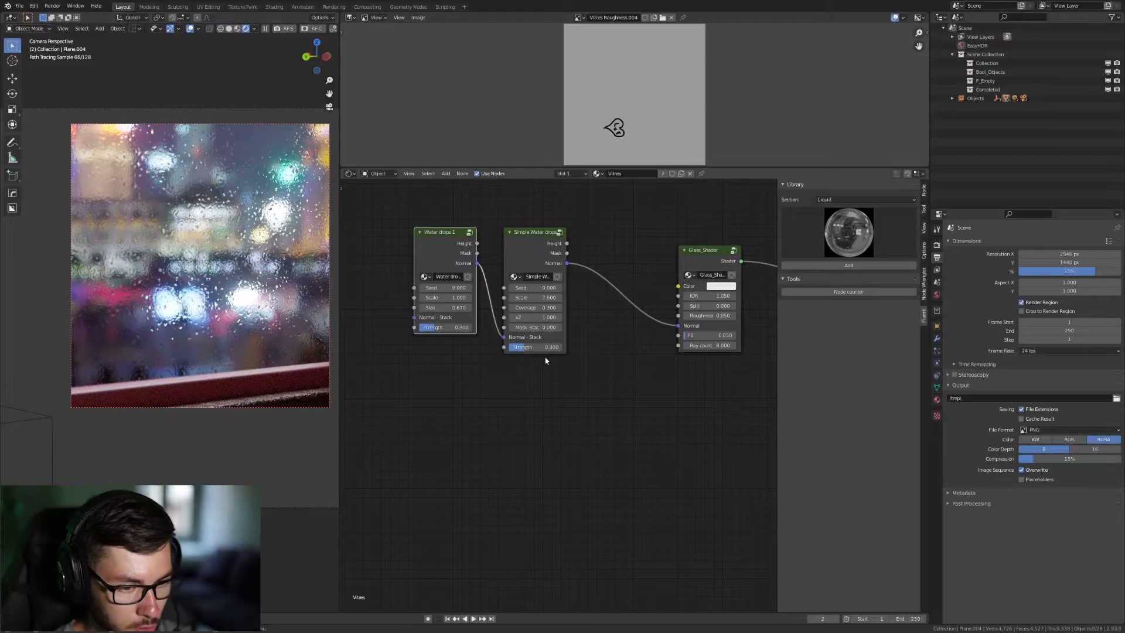
drag(534, 346, 533, 347)
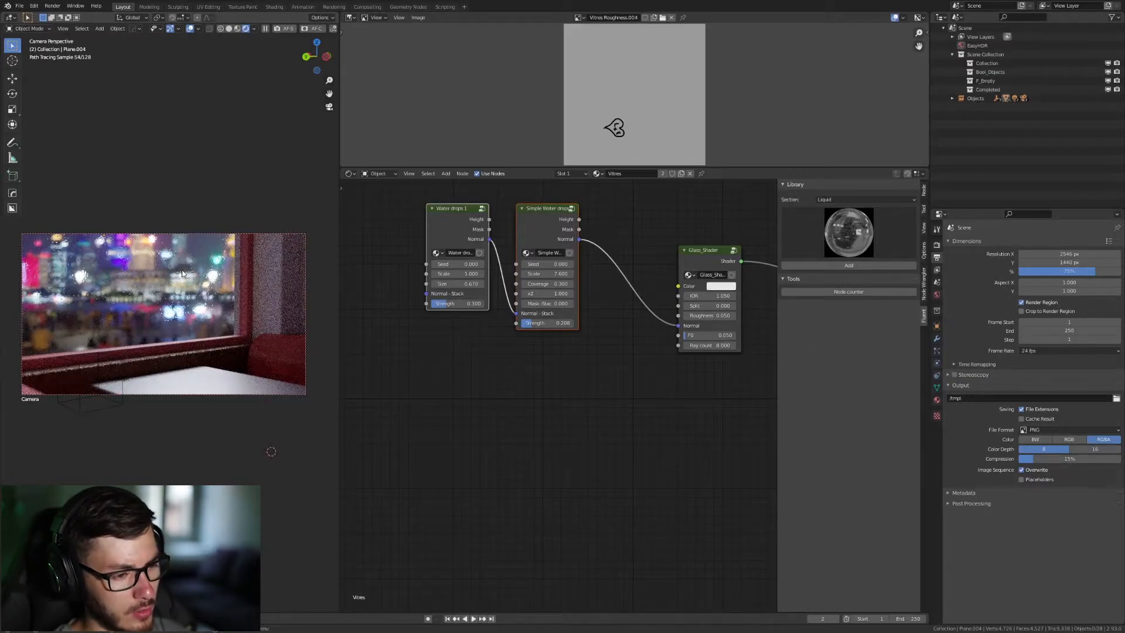
mouse_move(253, 291)
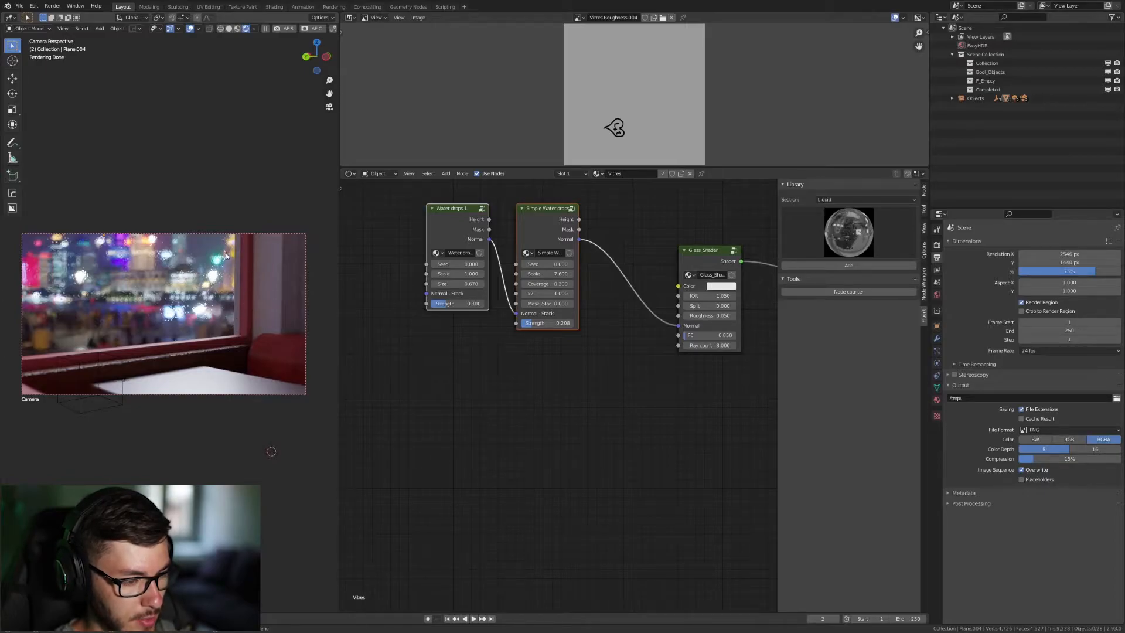
mouse_move(231, 304)
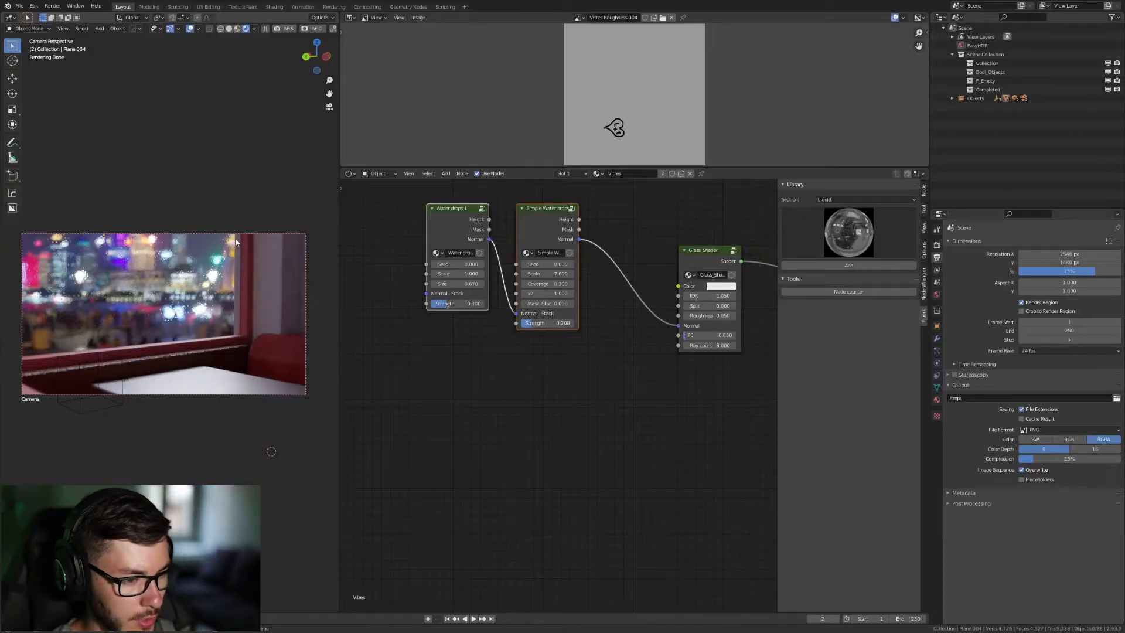
mouse_move(219, 241)
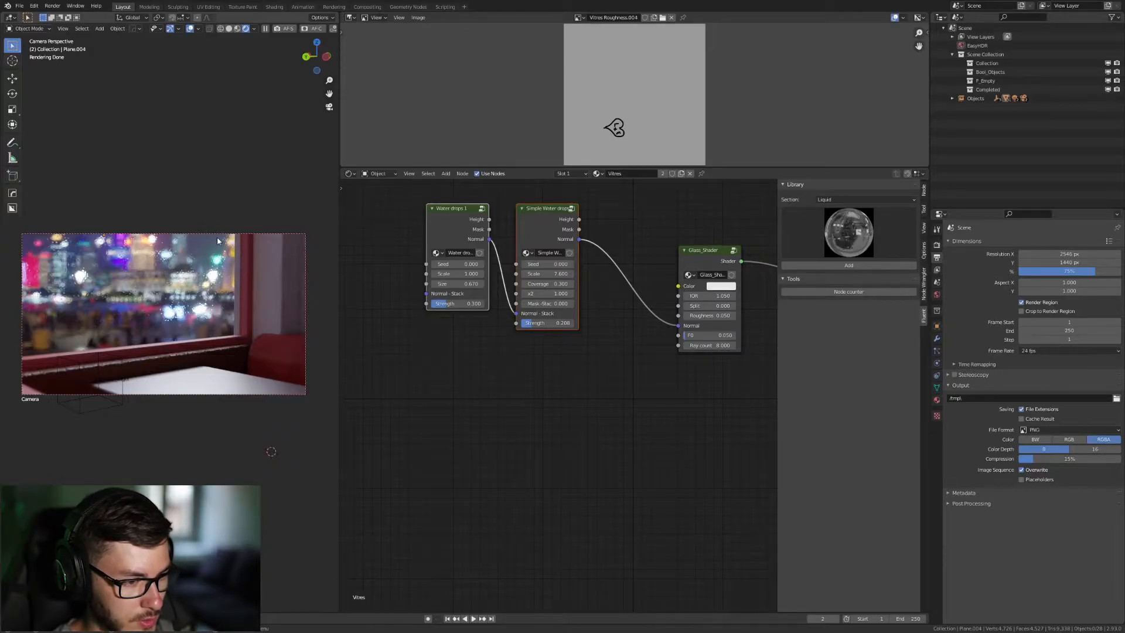
mouse_move(228, 242)
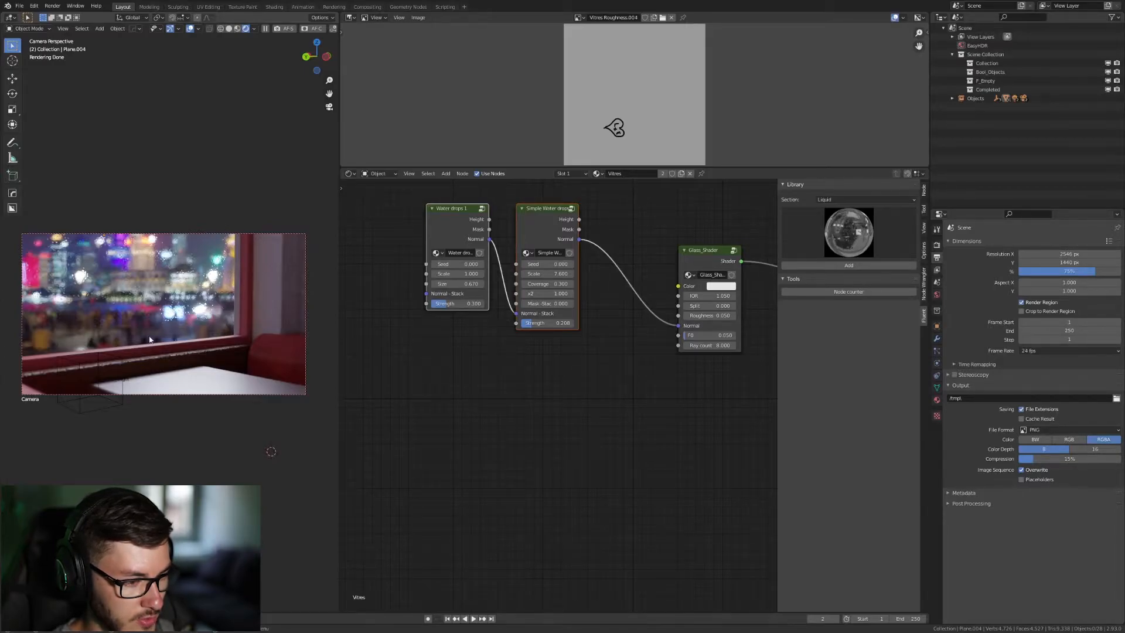
mouse_move(263, 336)
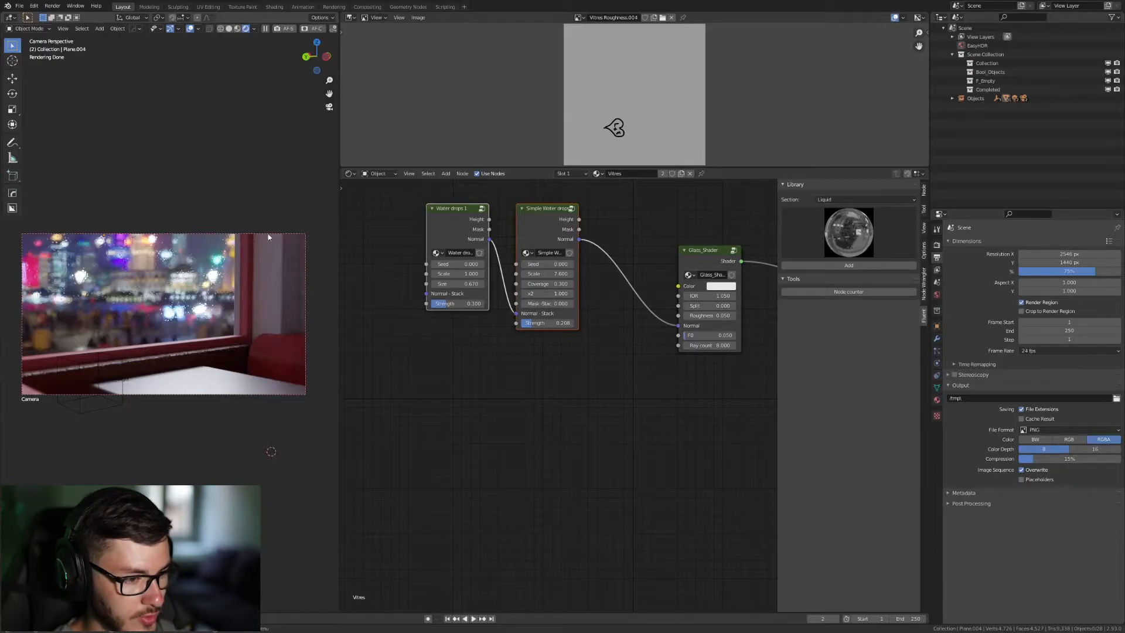
mouse_move(224, 342)
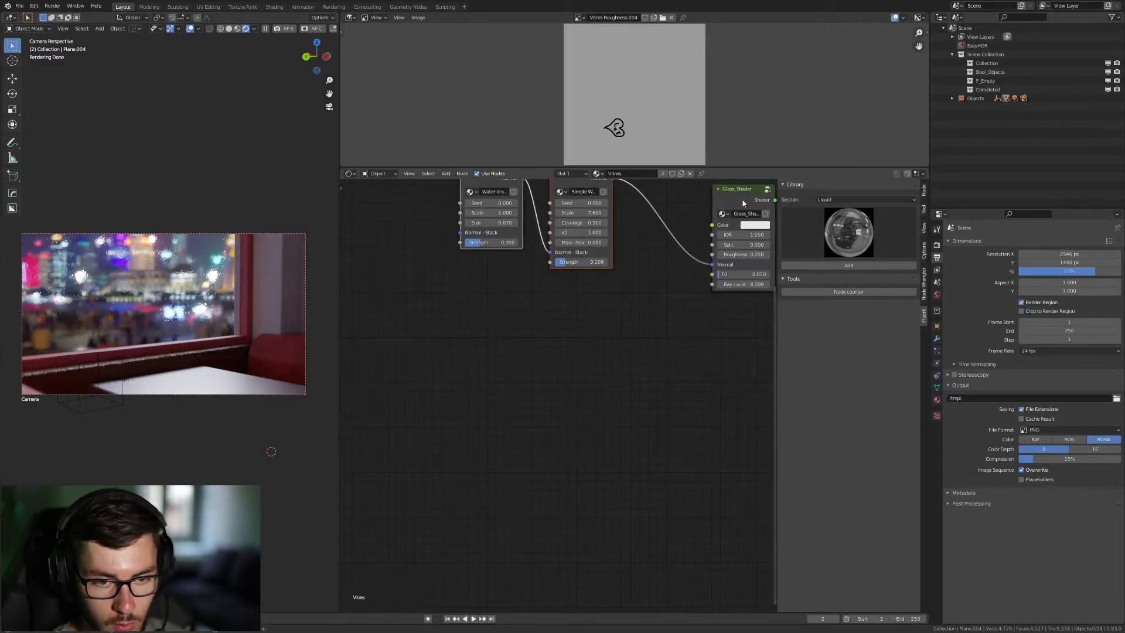
Add a Grunge gradient preset and plug its roughness into the glass shader.
click(860, 199)
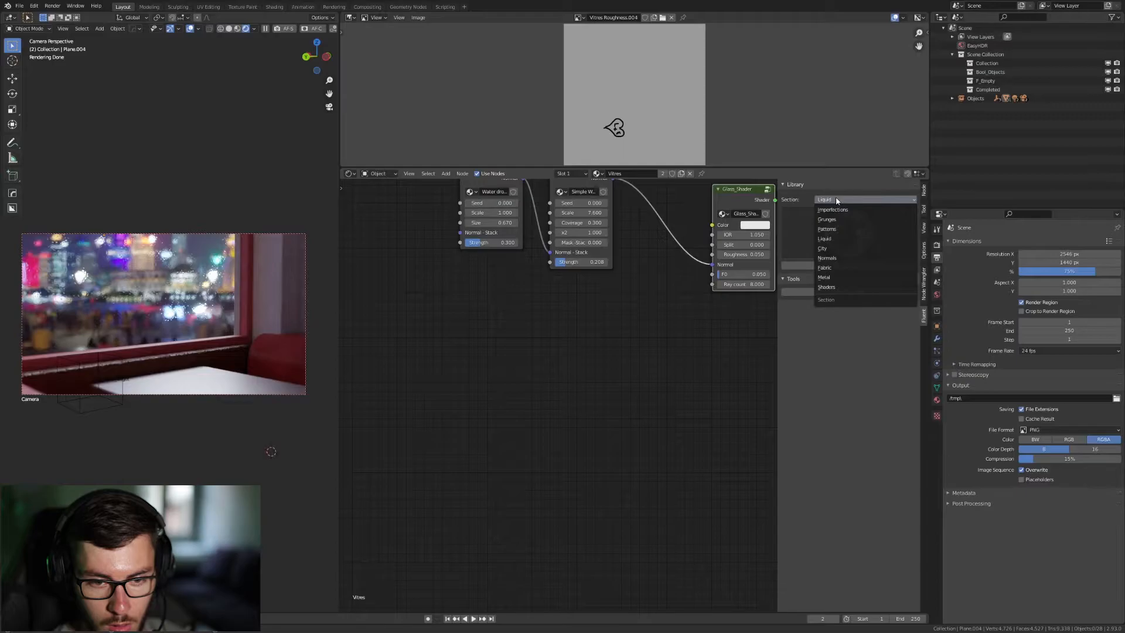
click(826, 219)
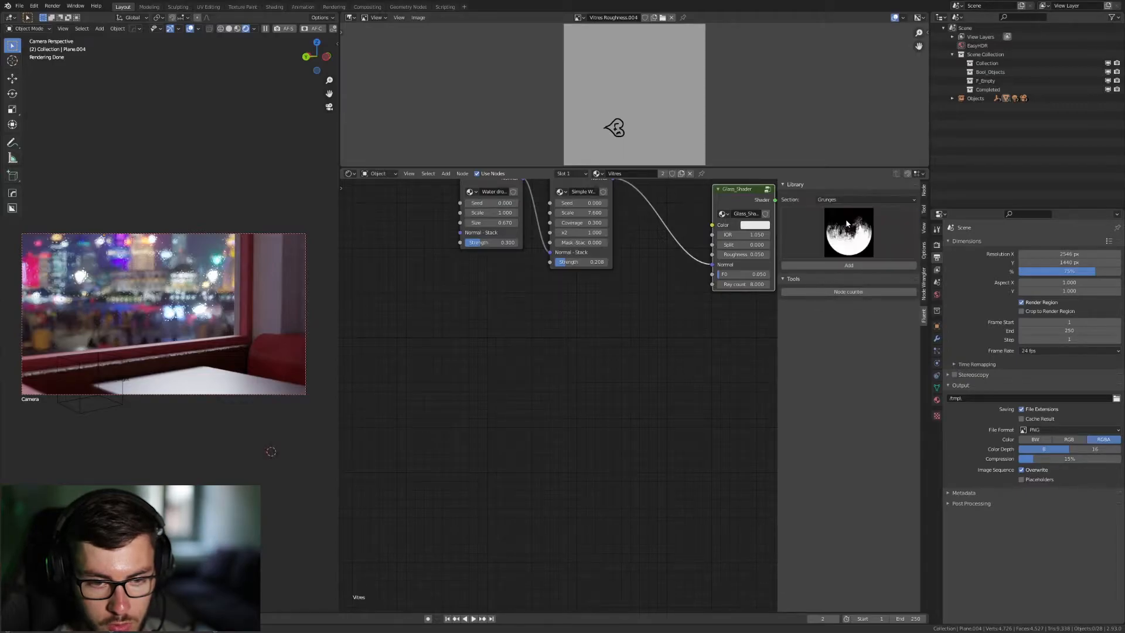
click(849, 231)
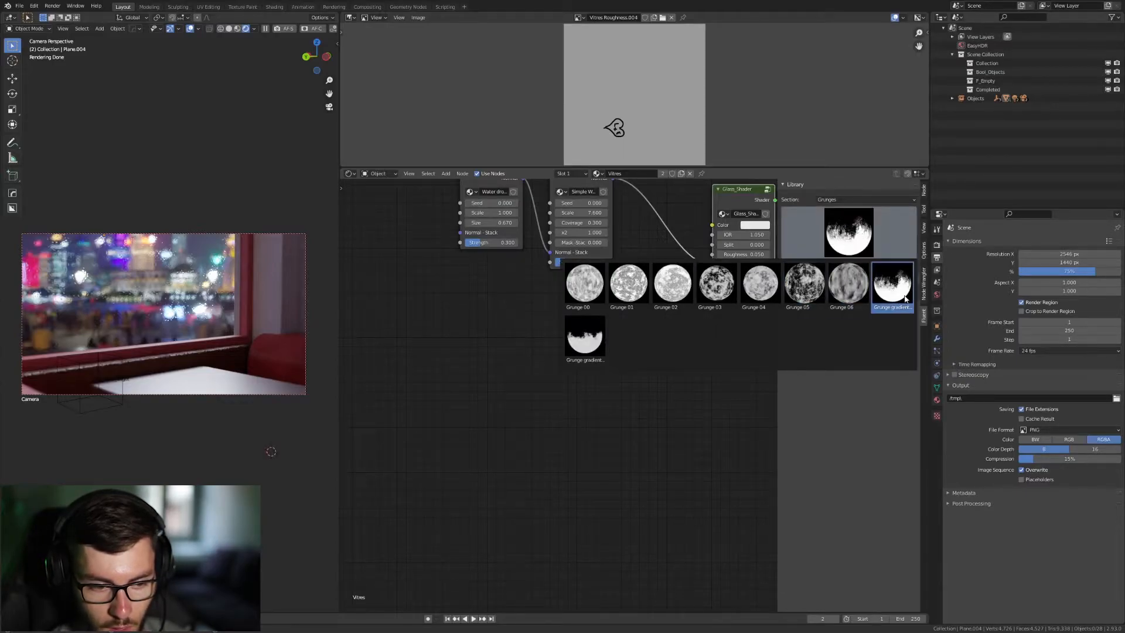
mouse_move(892, 287)
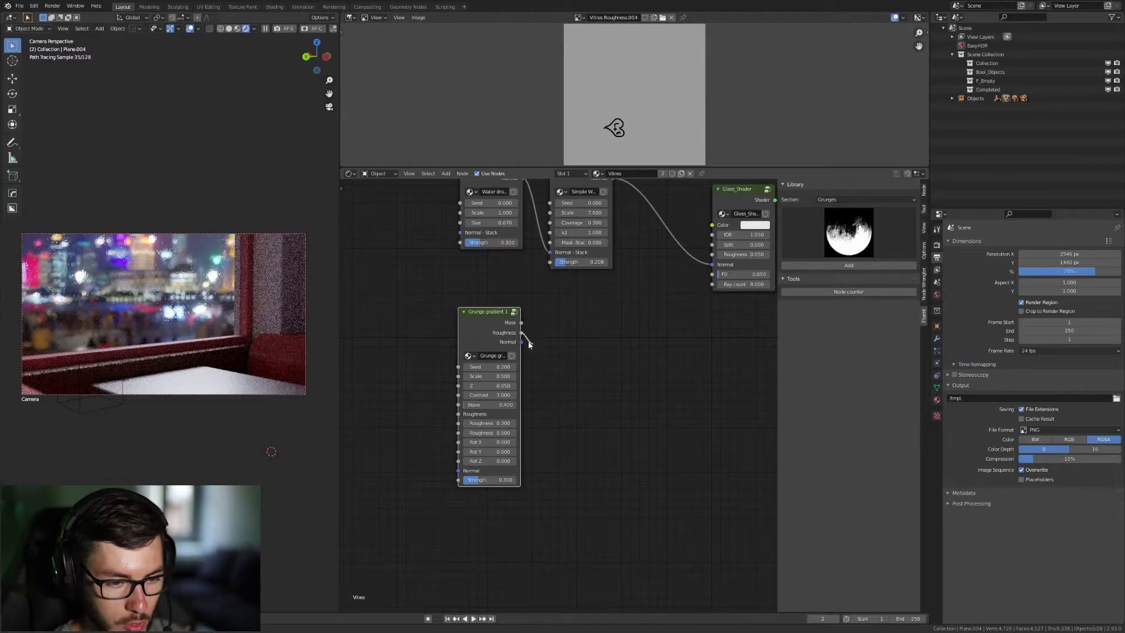
drag(520, 332, 713, 254)
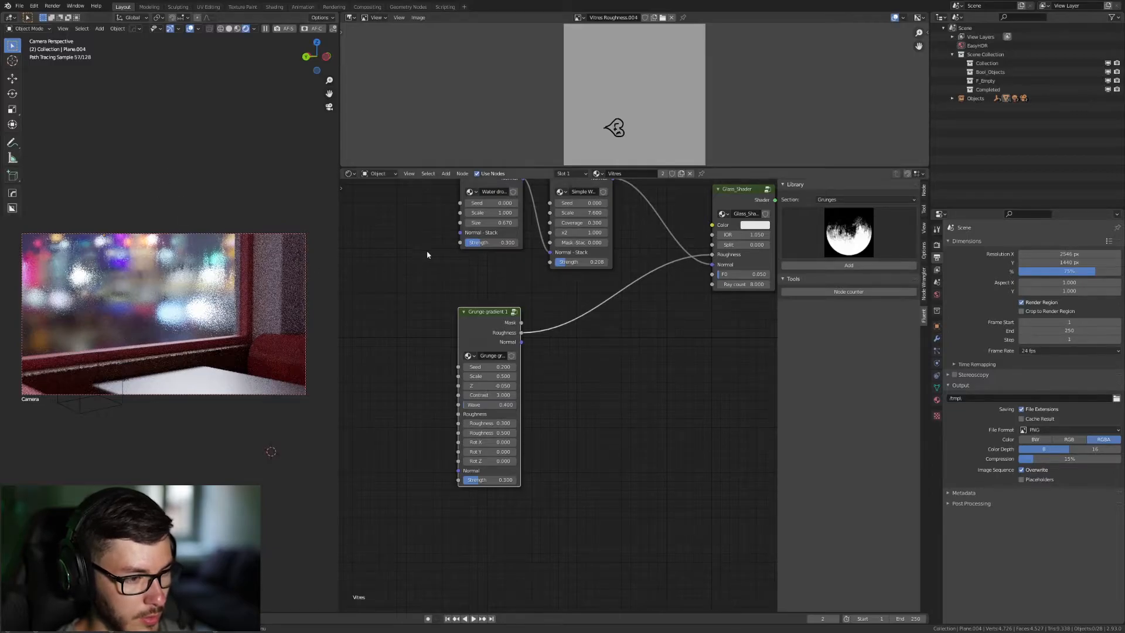
mouse_move(463, 328)
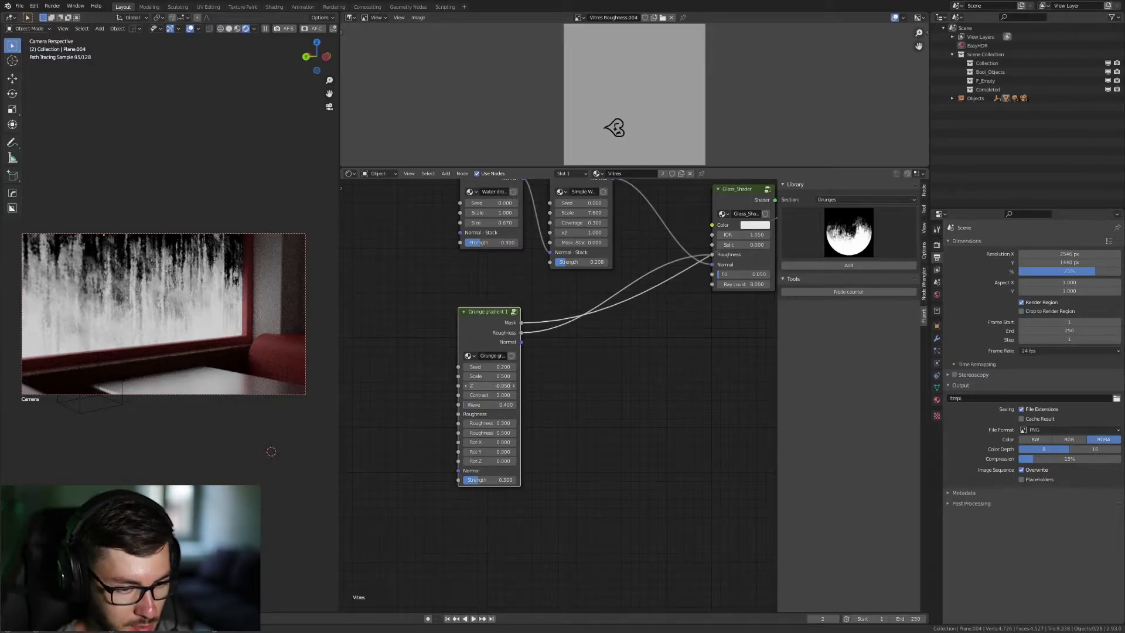
Preview the Grunge gradient's Mask and lower its Wave value.
drag(460, 385, 495, 385)
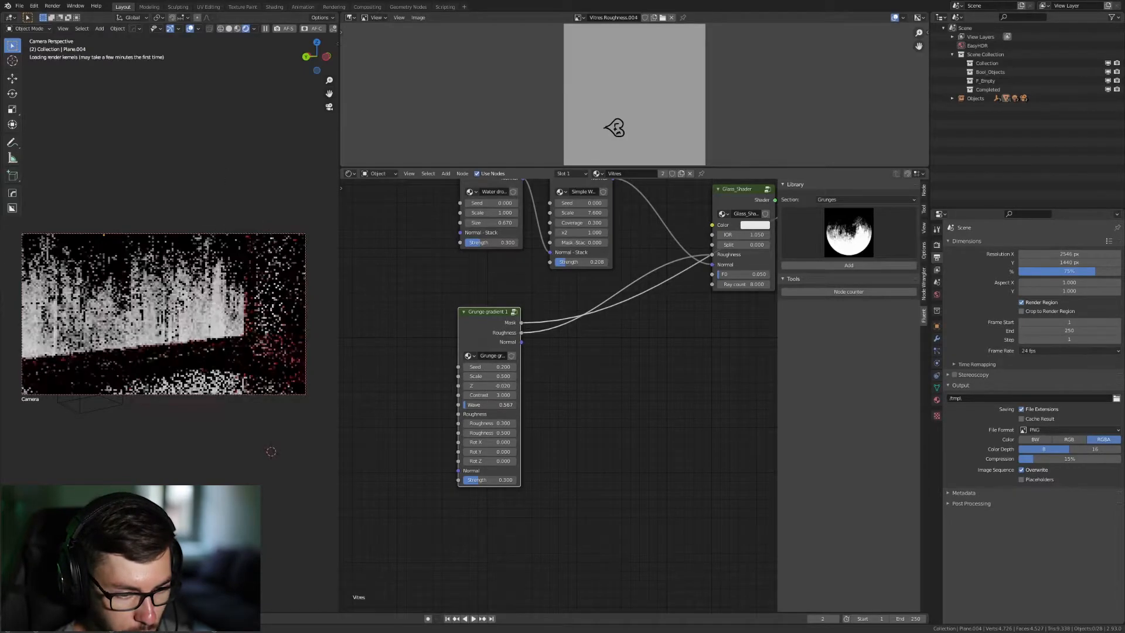
click(488, 404)
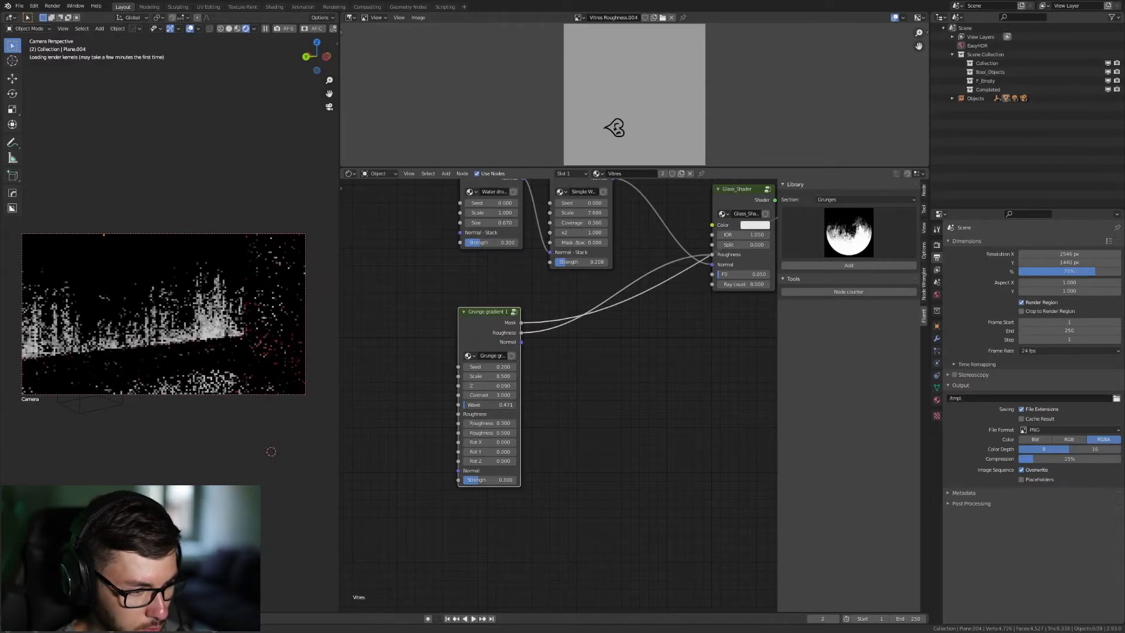
drag(492, 404, 473, 404)
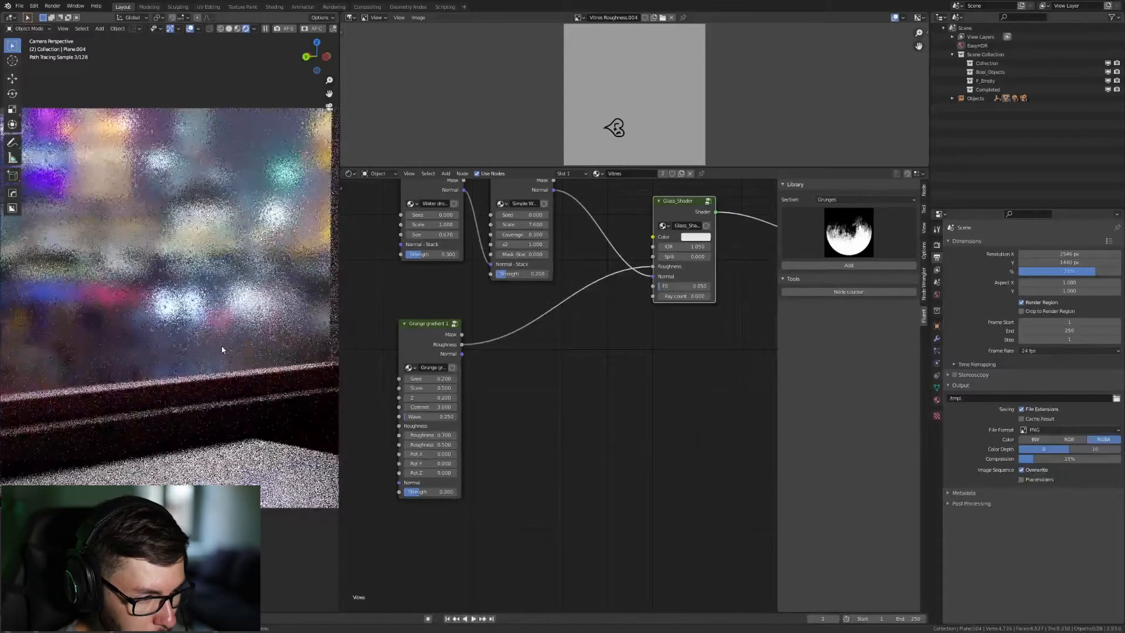
Shift the Grunge gradient's Z to about -0.2 and set Roughness to 0.2 and 0.6.
drag(61, 215, 300, 376)
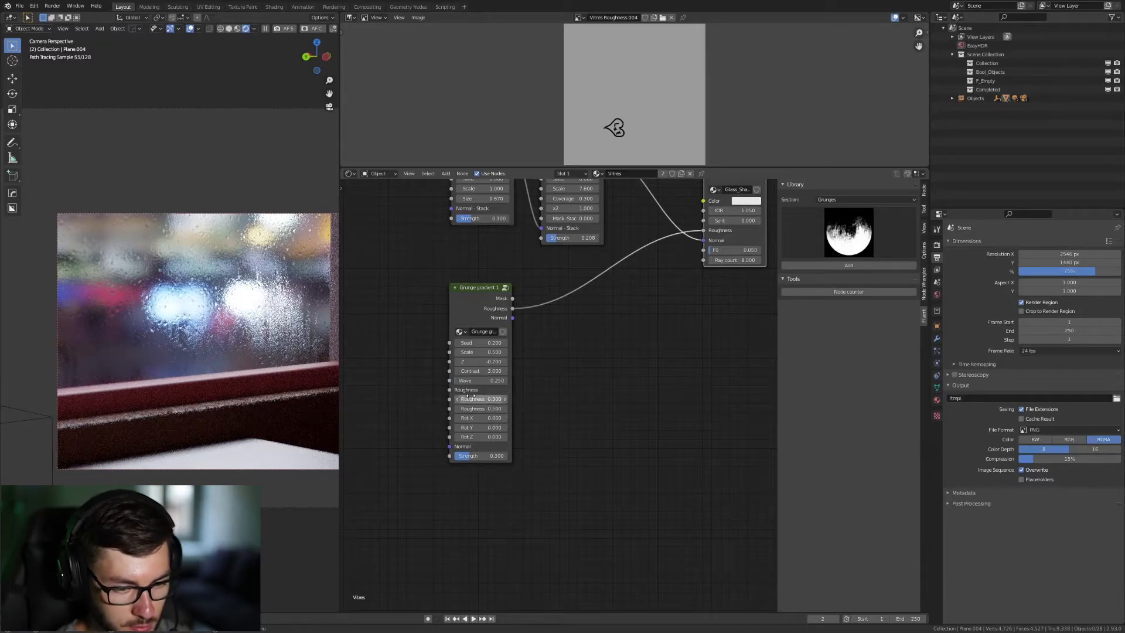
double_click(480, 399)
text(2)
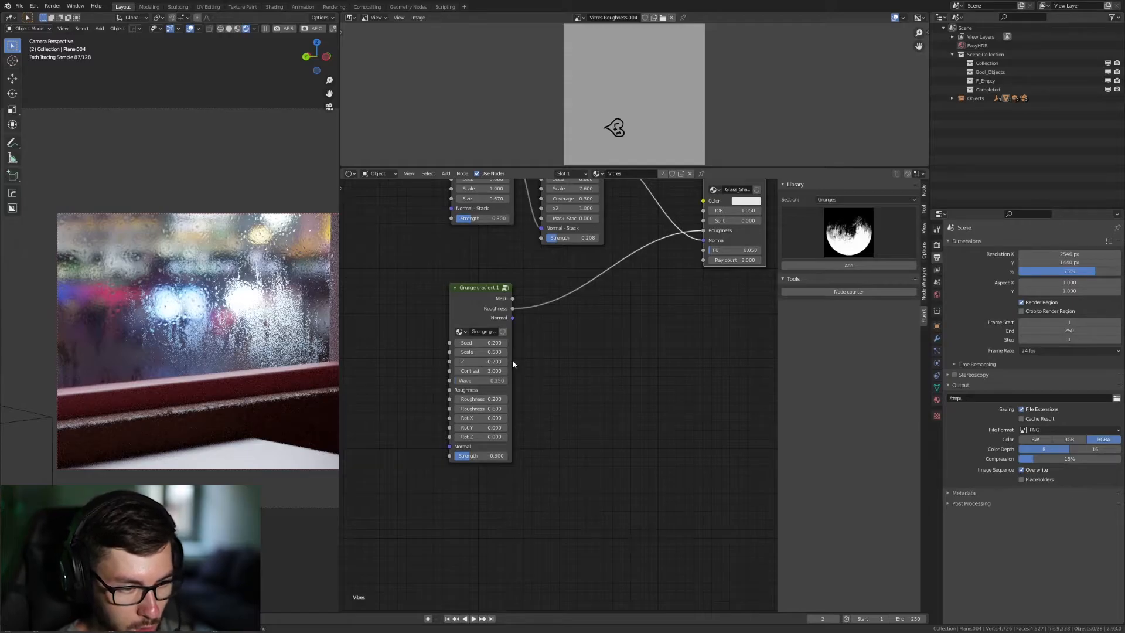
mouse_move(480, 361)
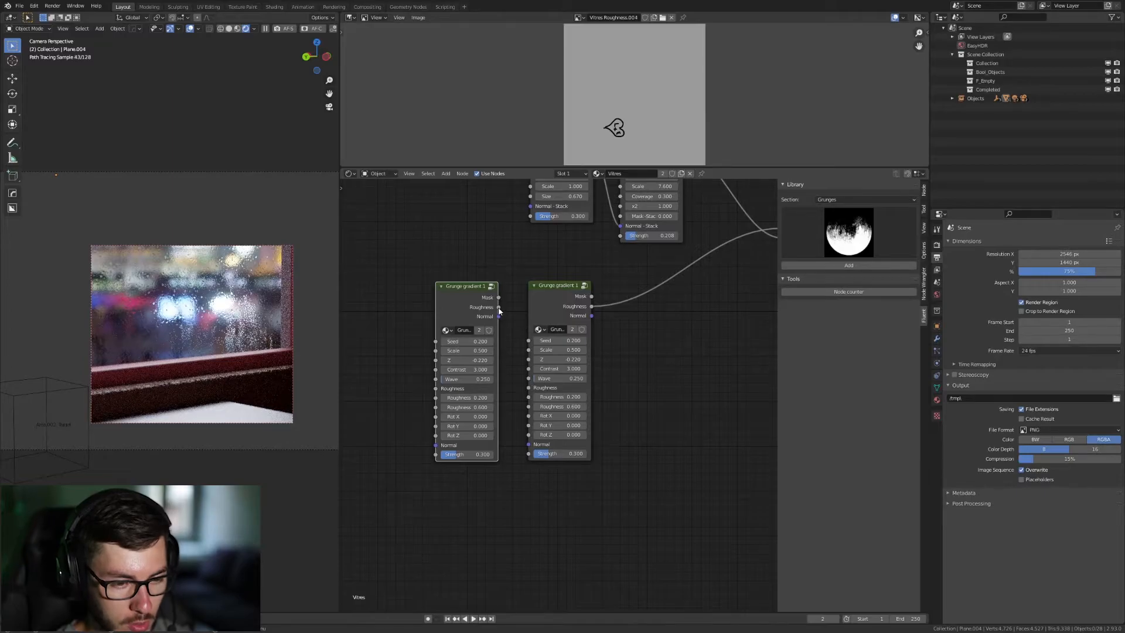
Place the duplicated Grunge gradient, rotate its X to about 1.67, and edit its Z offset.
drag(499, 307, 531, 425)
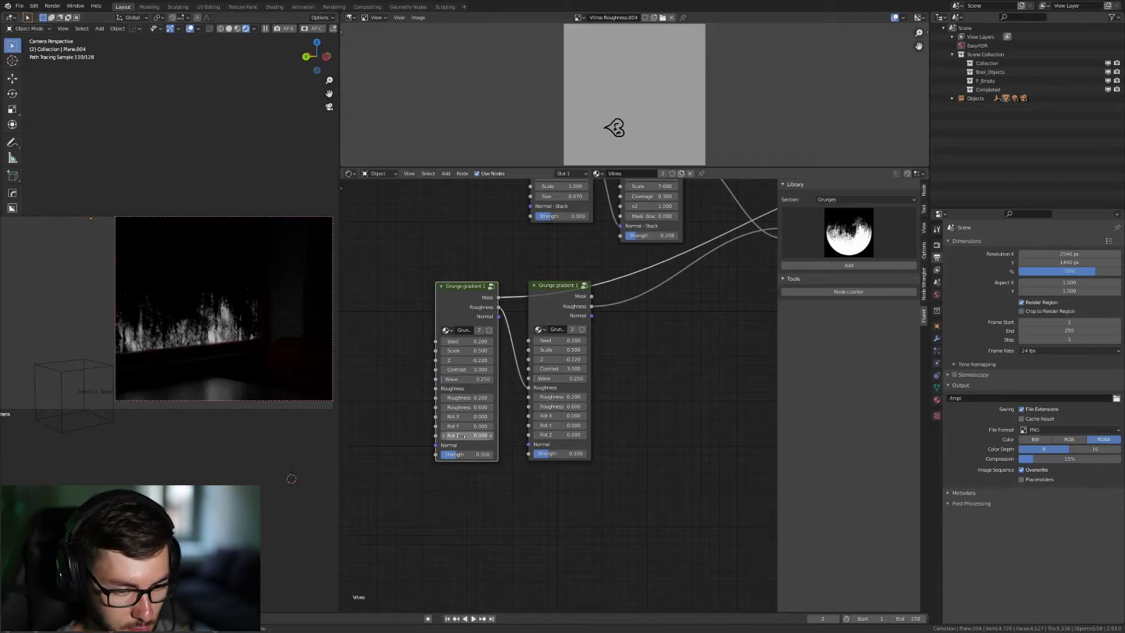
mouse_move(445, 453)
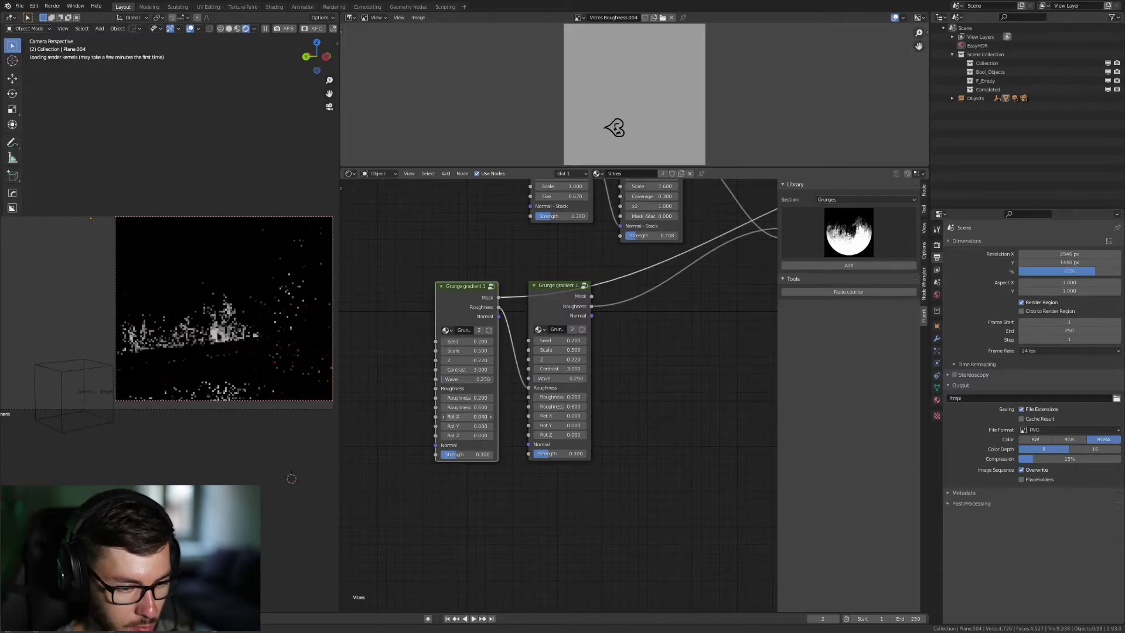
drag(466, 416, 488, 416)
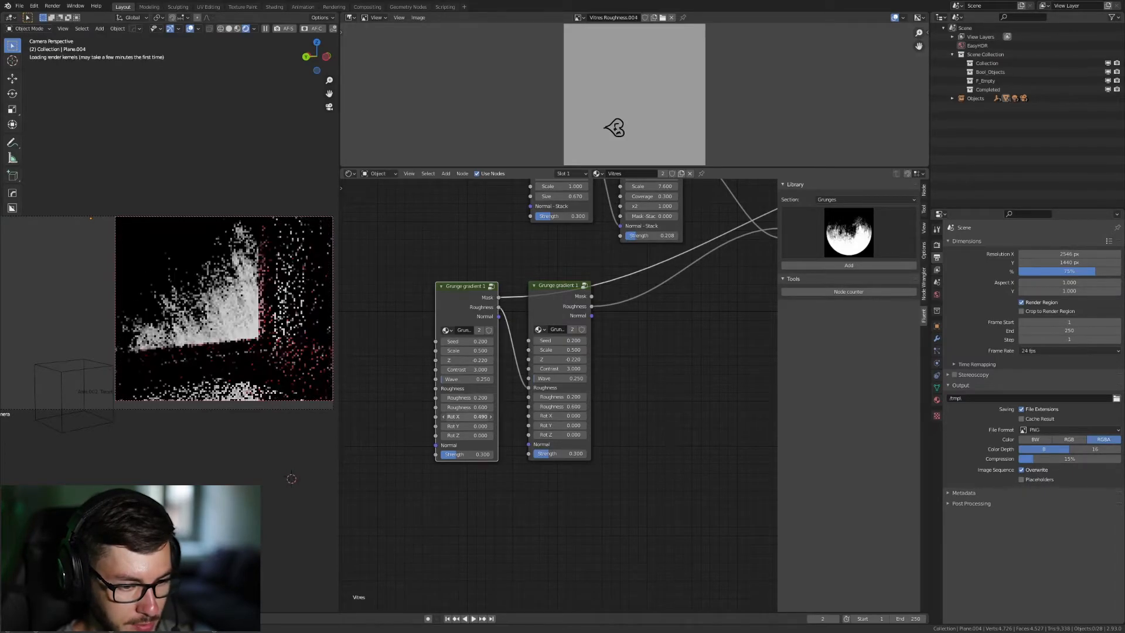
drag(466, 416, 474, 412)
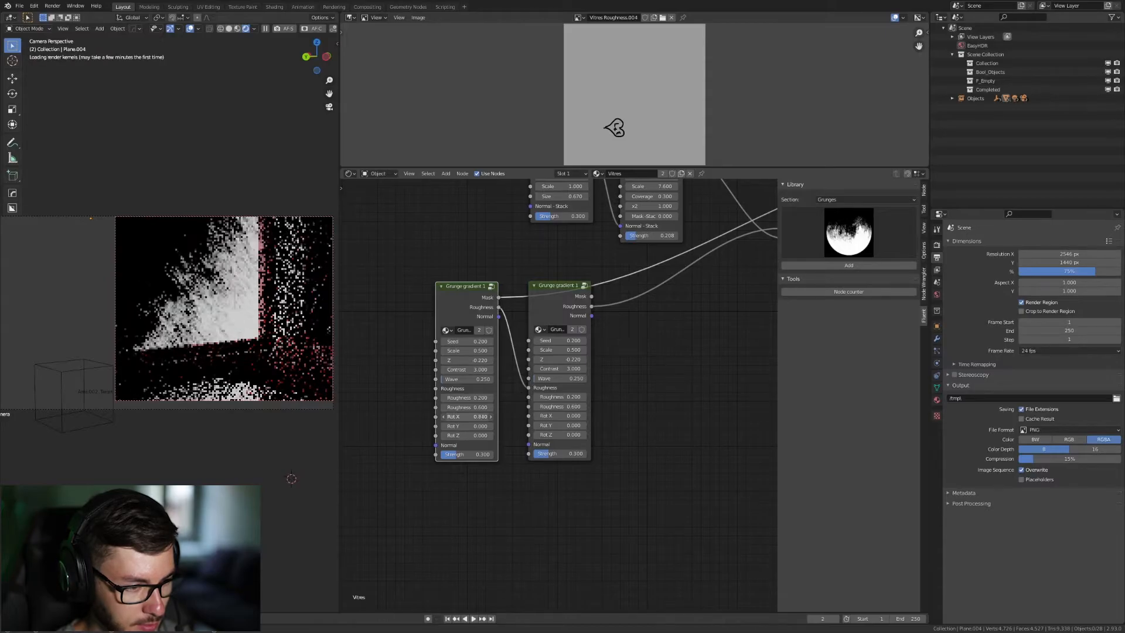
drag(467, 416, 488, 416)
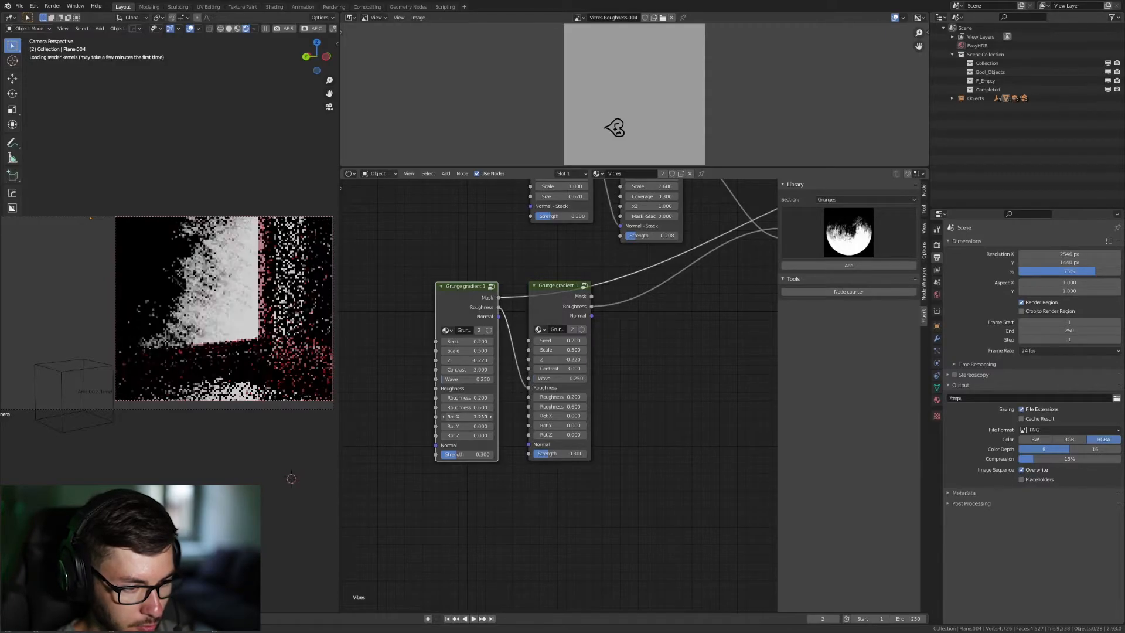
drag(467, 416, 477, 416)
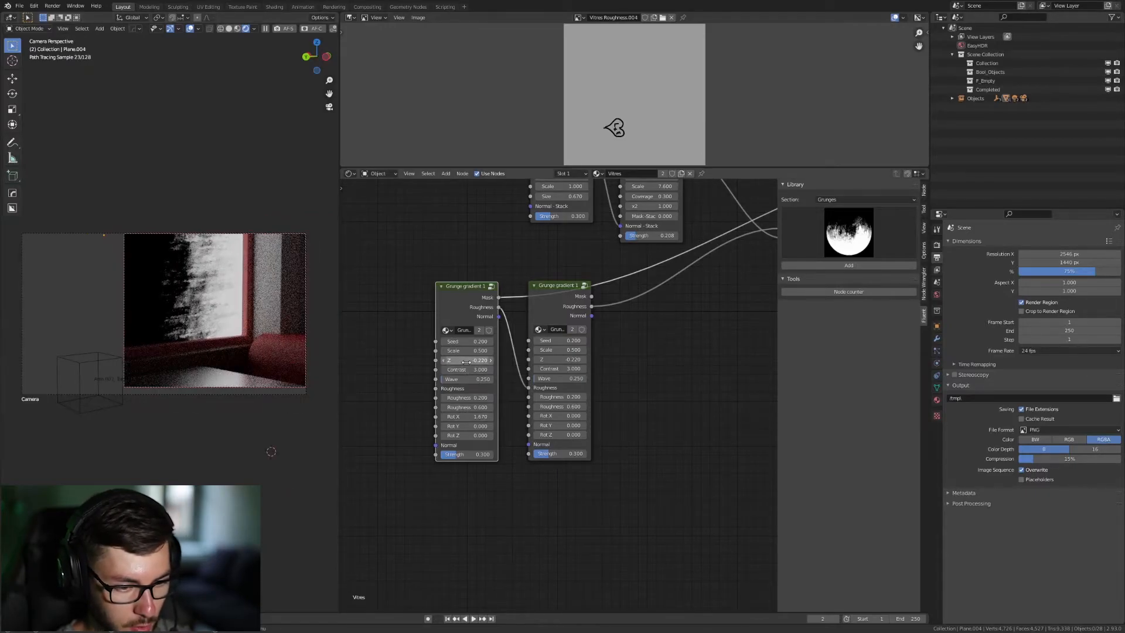
click(466, 359)
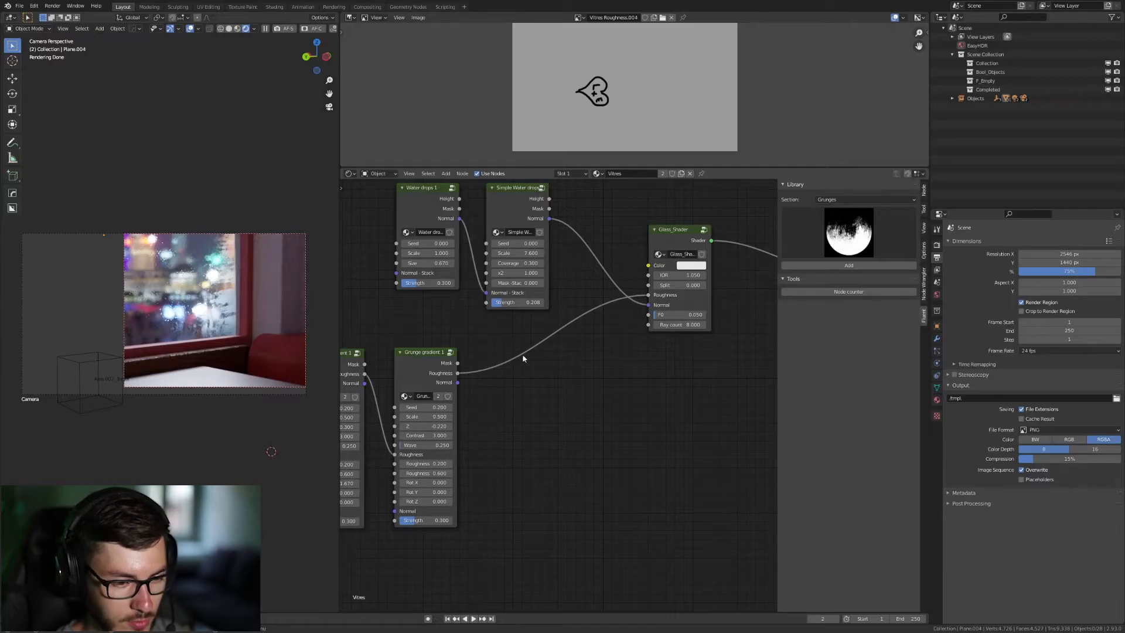
mouse_move(573, 166)
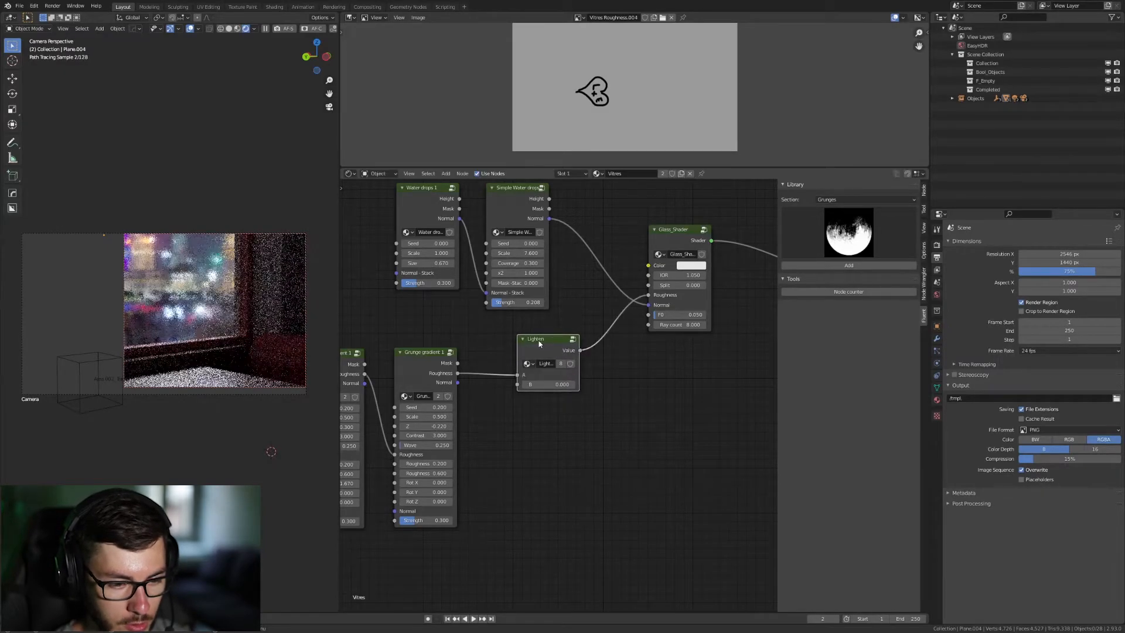
Drop the Lighten math node onto the roughness link into the glass shader.
drag(537, 343, 563, 338)
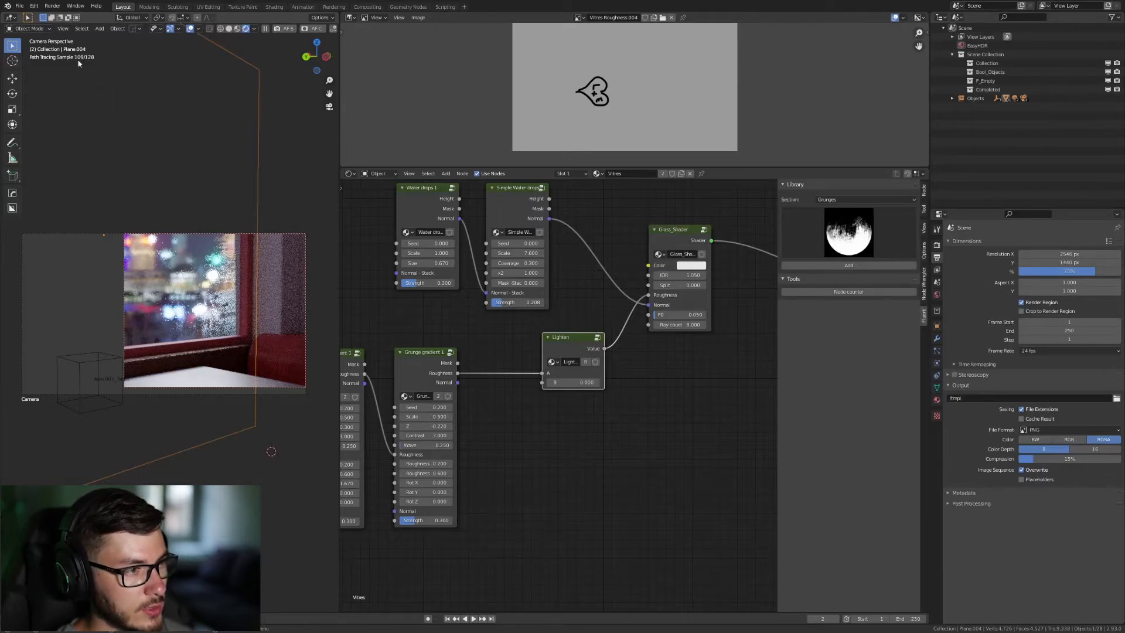
mouse_move(29, 28)
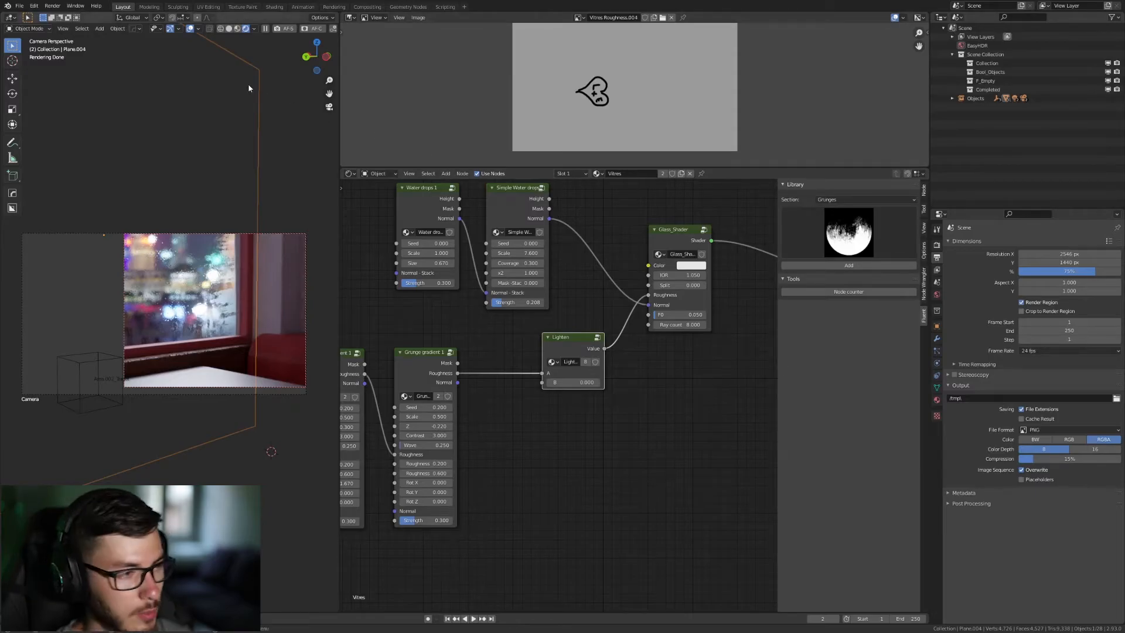
click(29, 29)
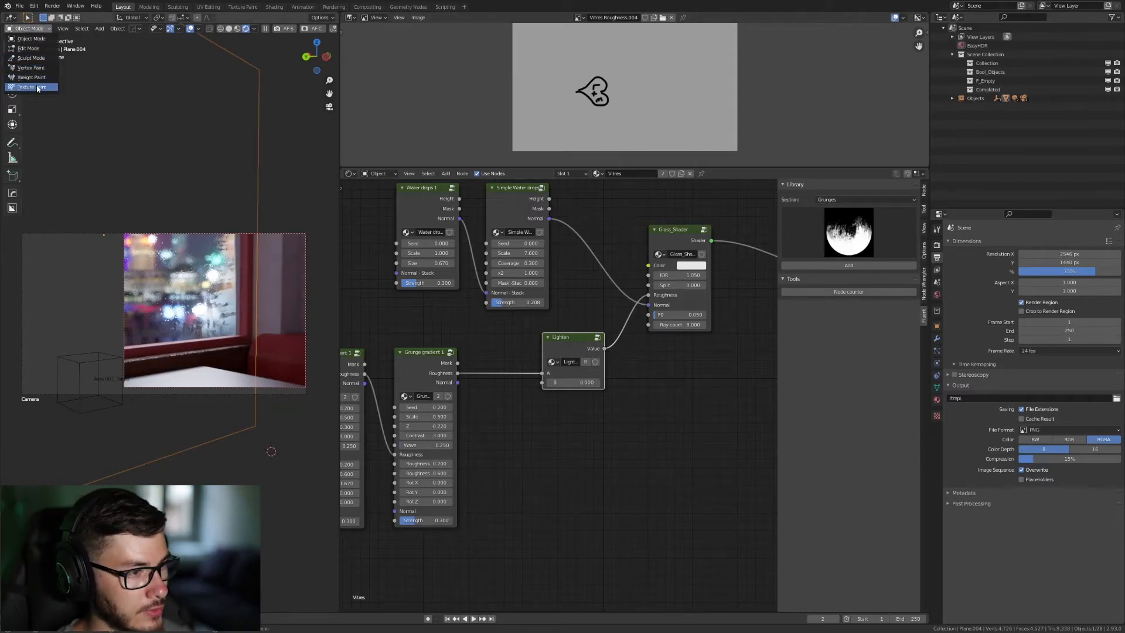
In Texture Paint, create a blank 2048×2048 Vitres Roughness texture slot and view it.
click(30, 87)
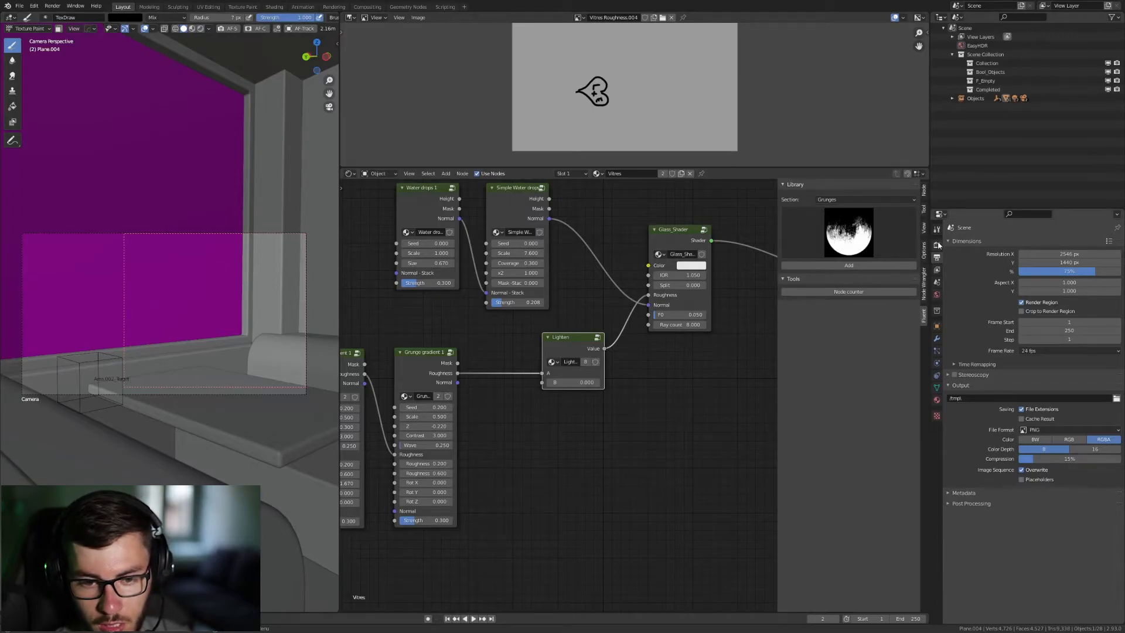
click(936, 228)
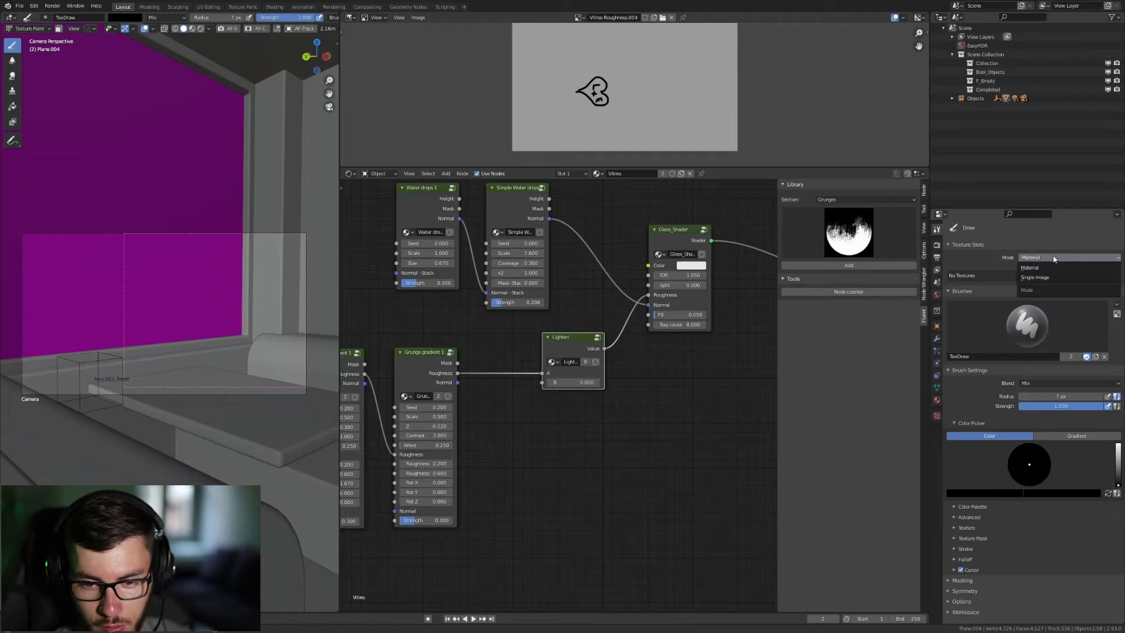
click(1031, 267)
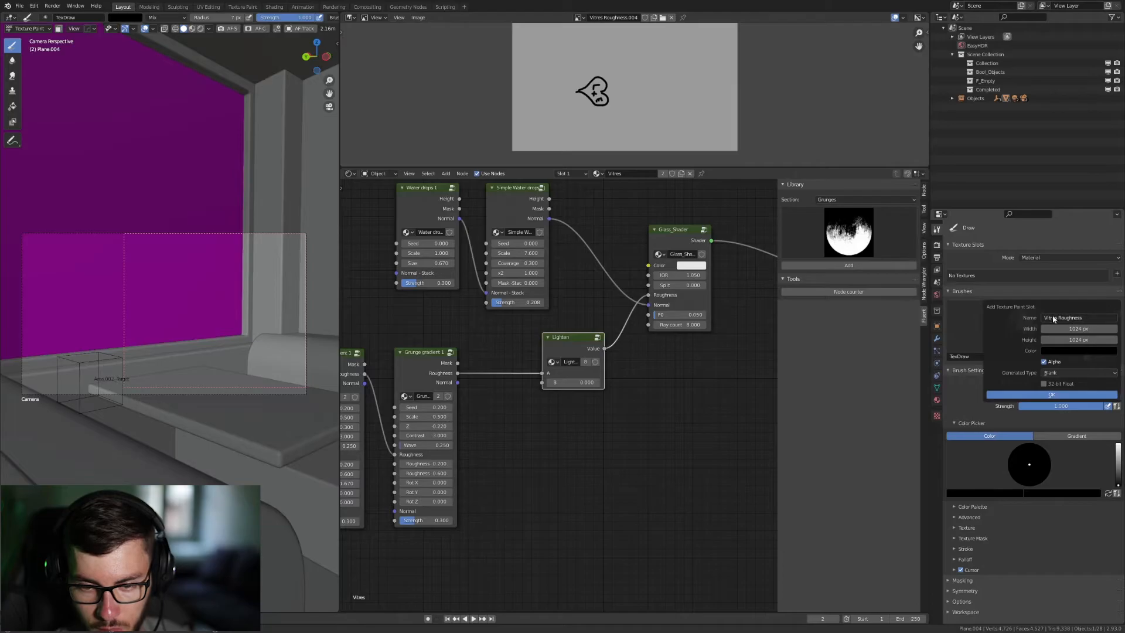
click(1076, 329)
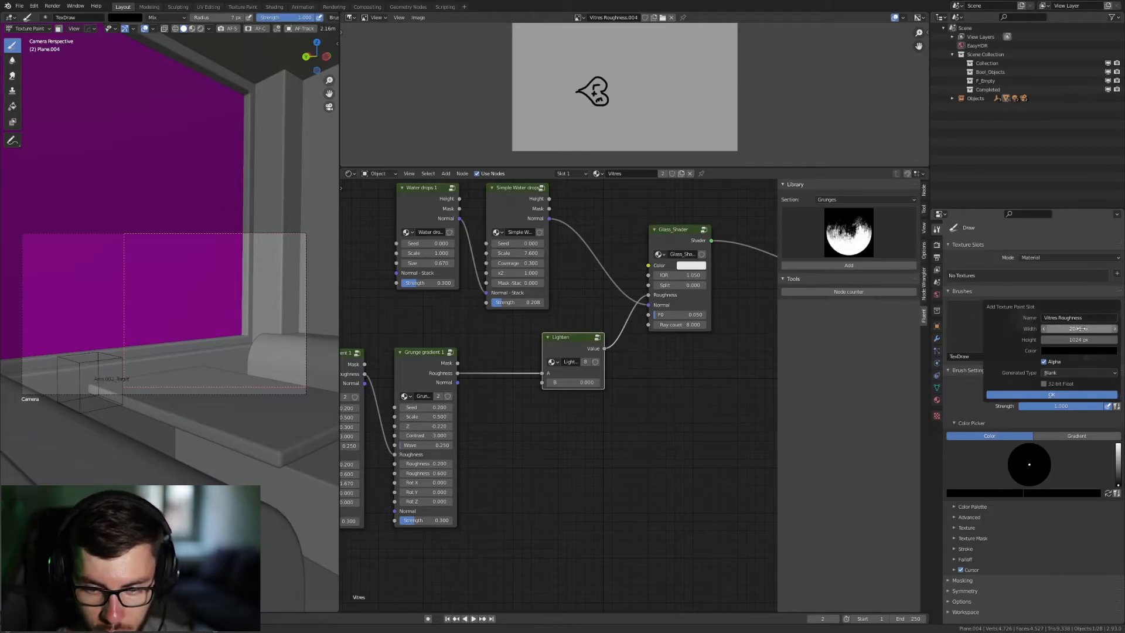
click(1076, 339)
text(2048)
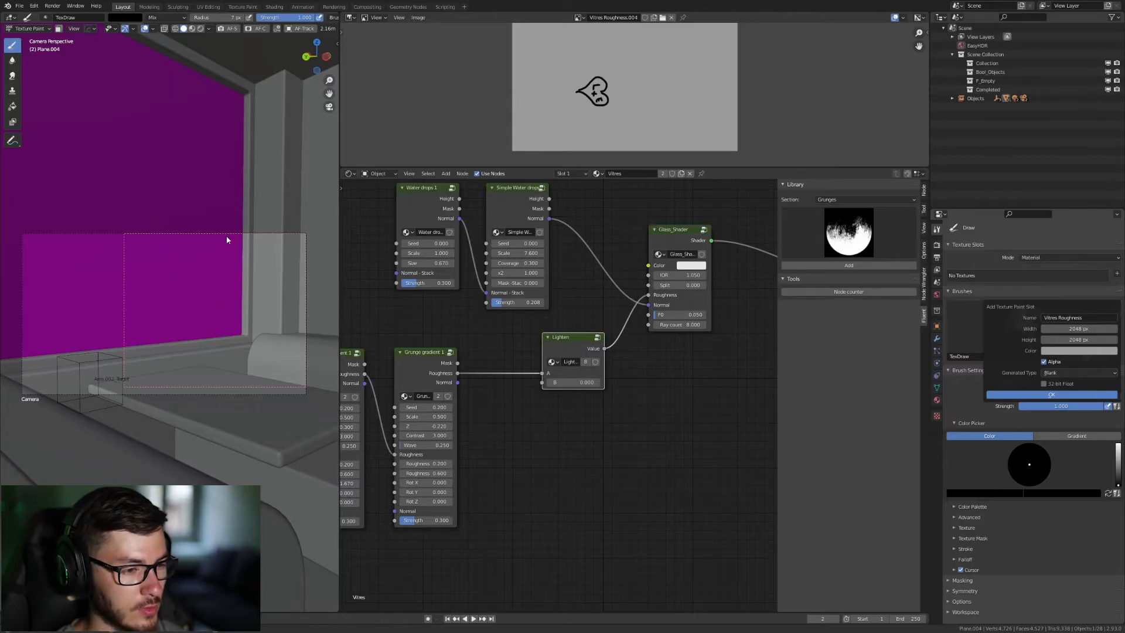
mouse_move(200, 286)
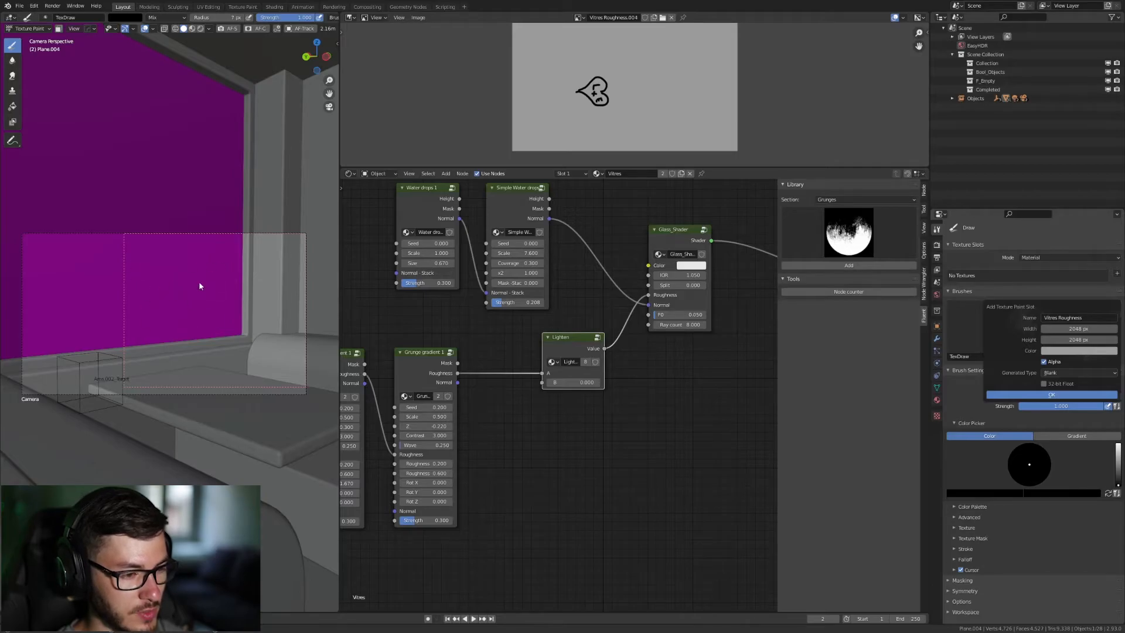
mouse_move(188, 265)
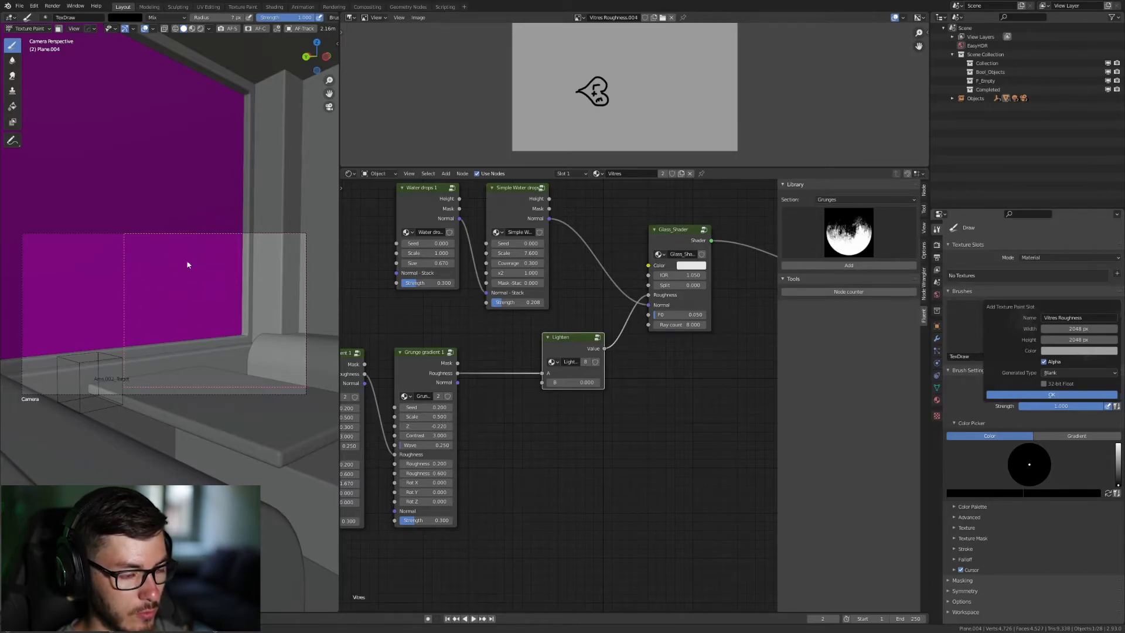
mouse_move(227, 322)
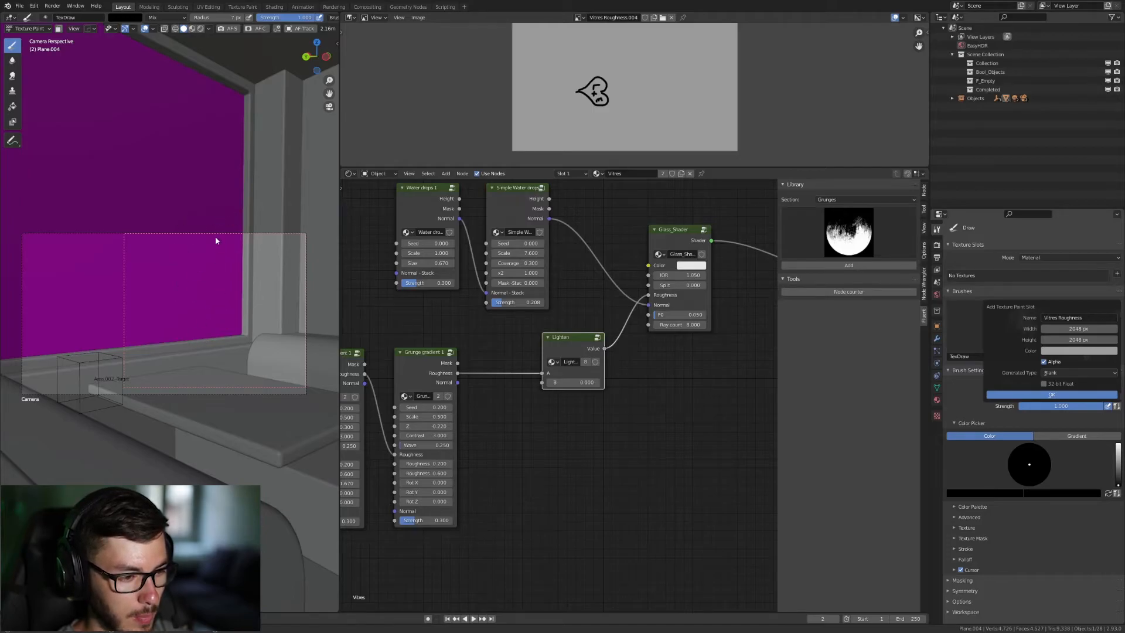
mouse_move(228, 252)
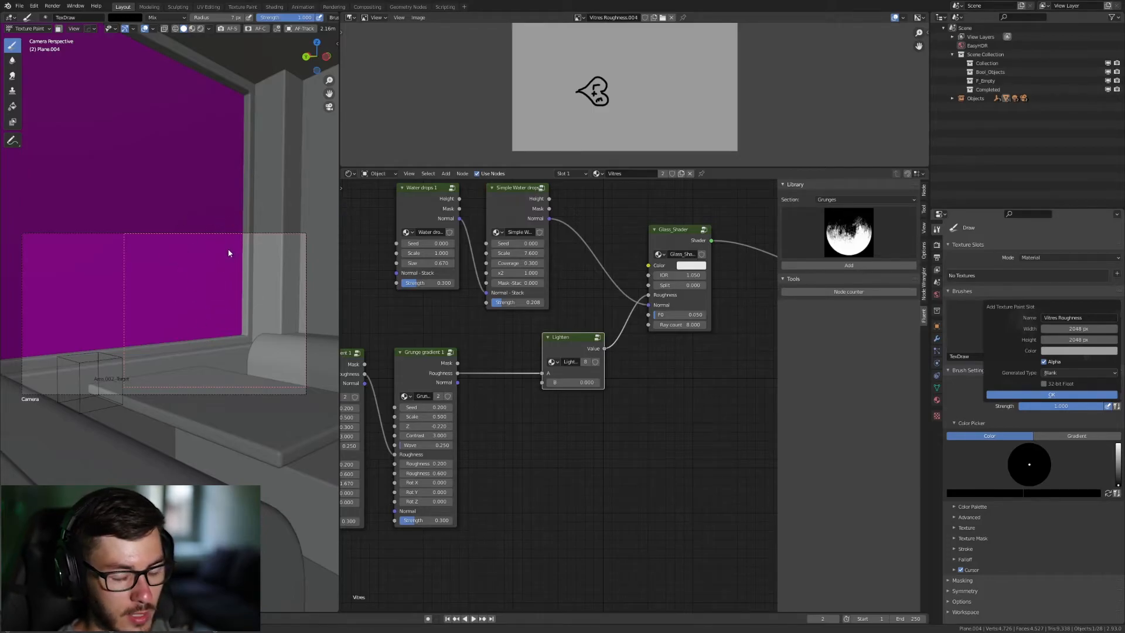
mouse_move(180, 310)
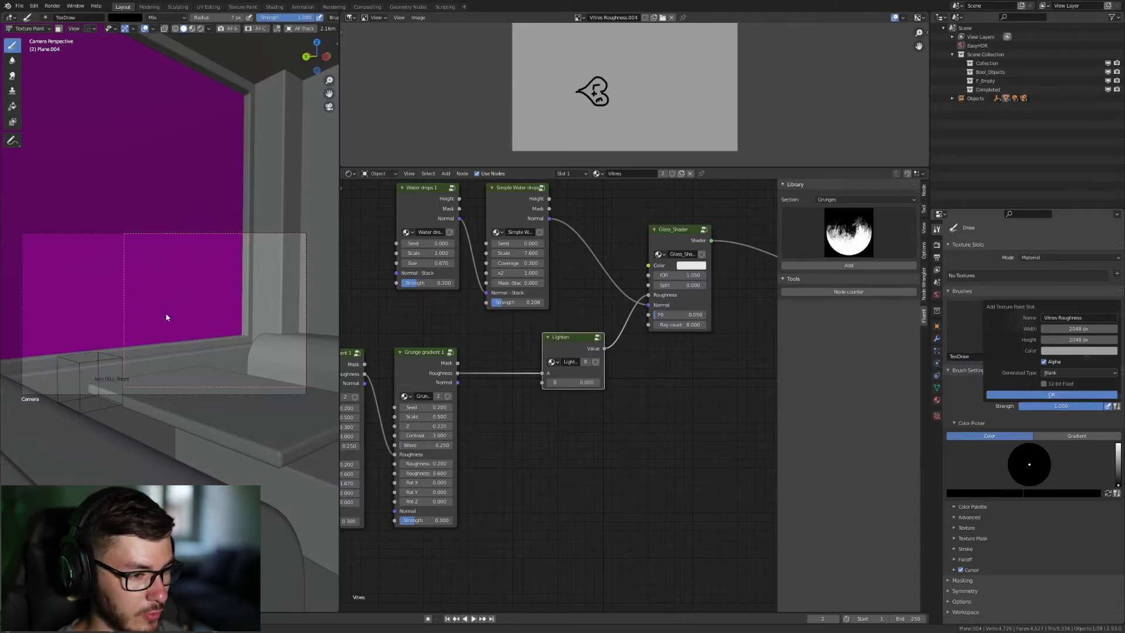
mouse_move(616, 470)
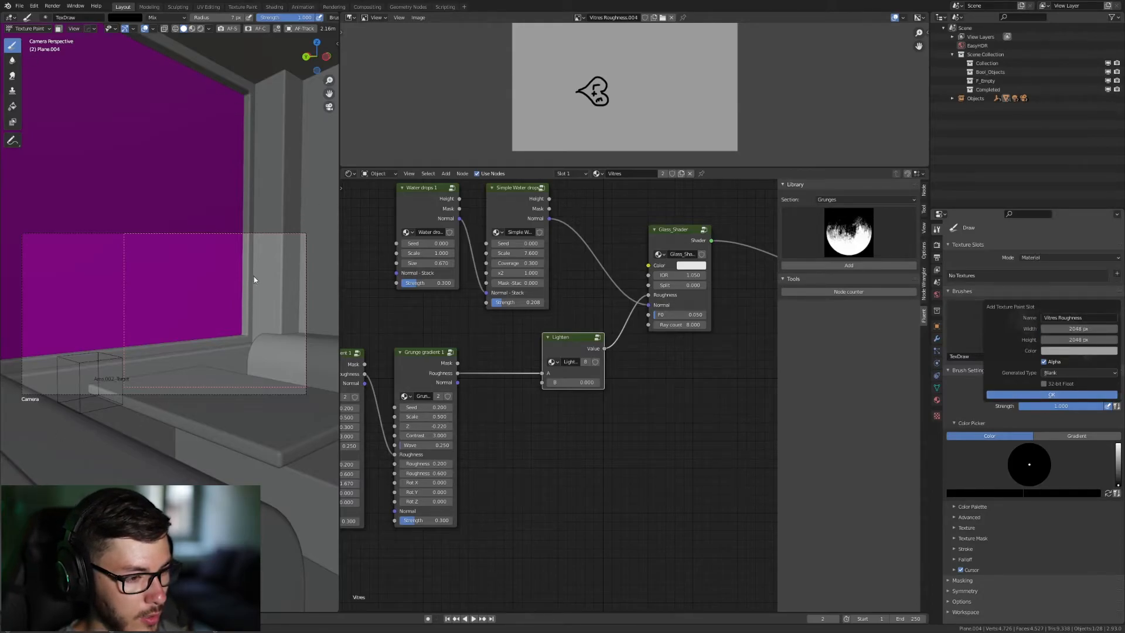
mouse_move(150, 104)
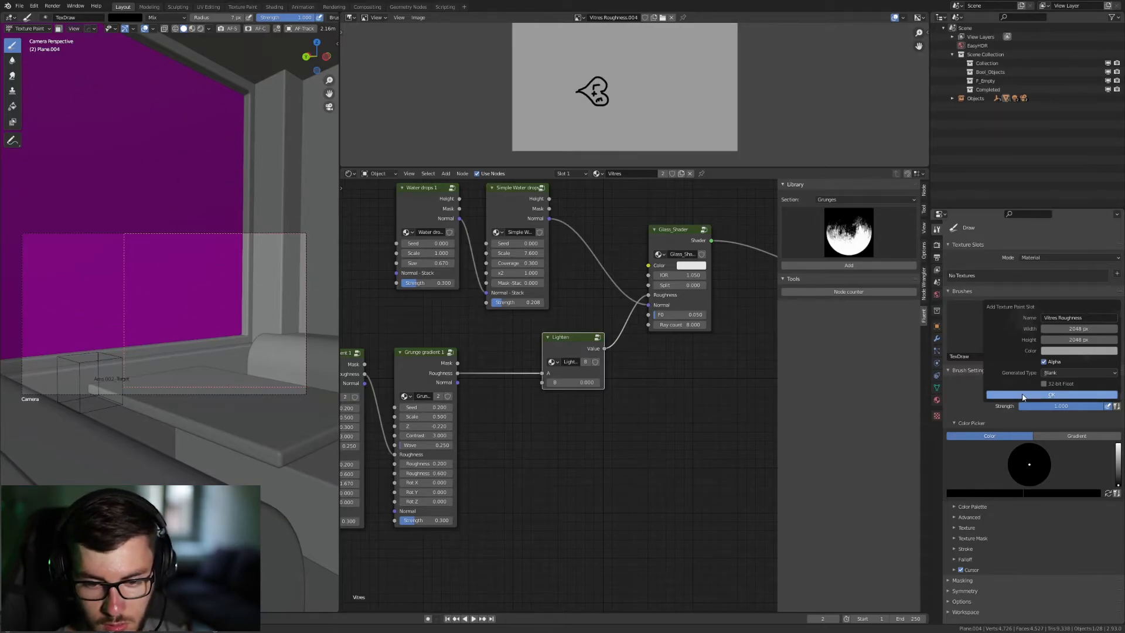
click(1051, 393)
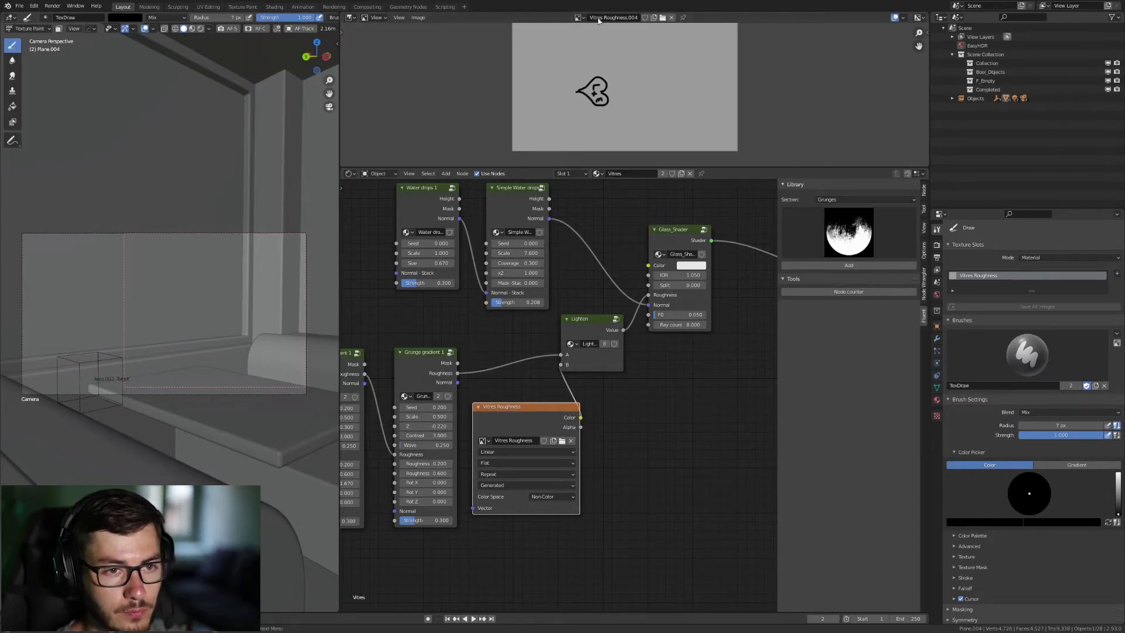
mouse_move(579, 17)
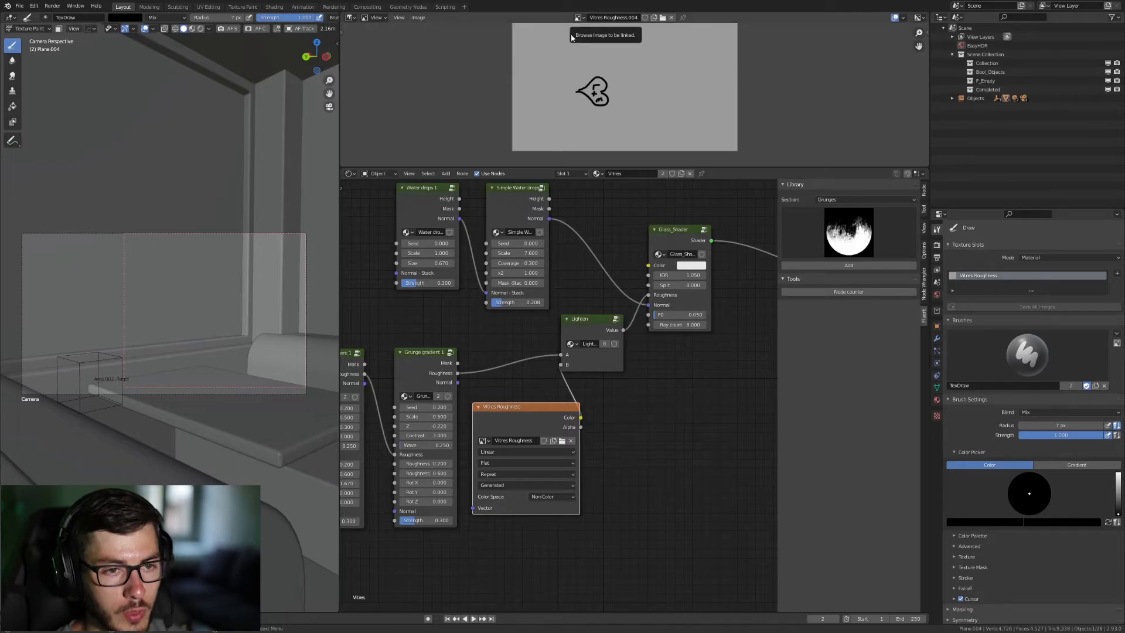
mouse_move(584, 23)
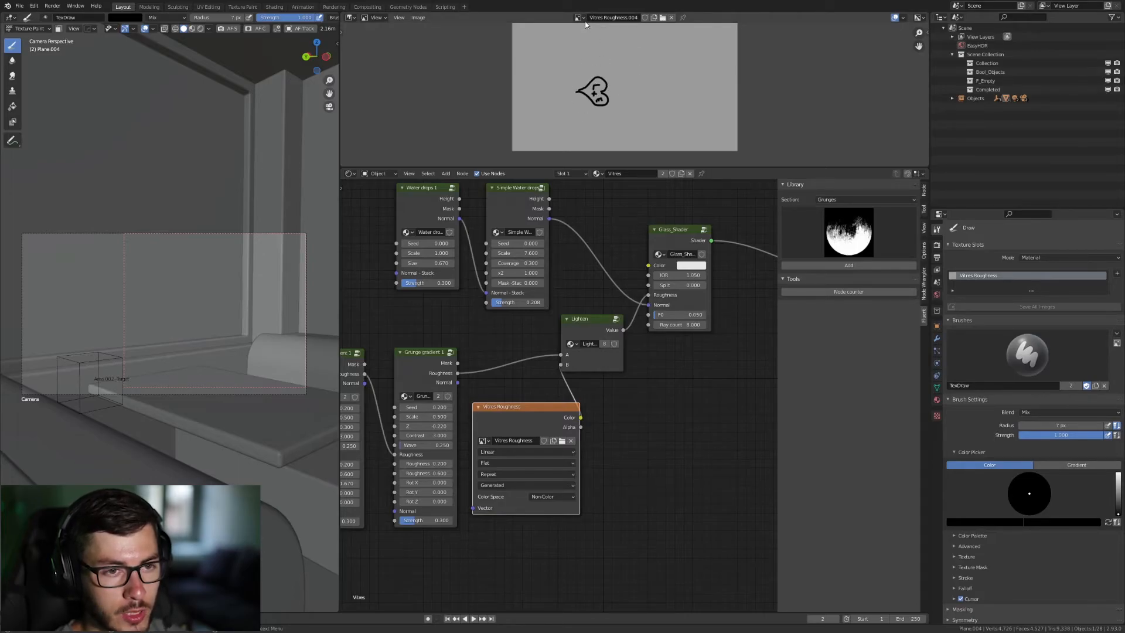
click(578, 17)
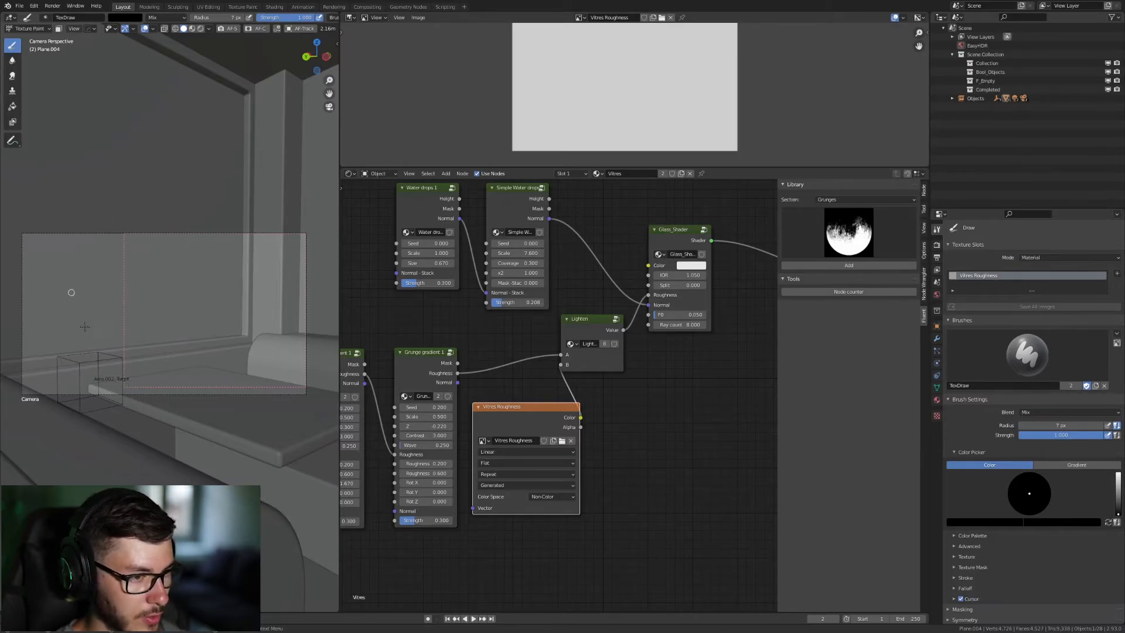
mouse_move(165, 287)
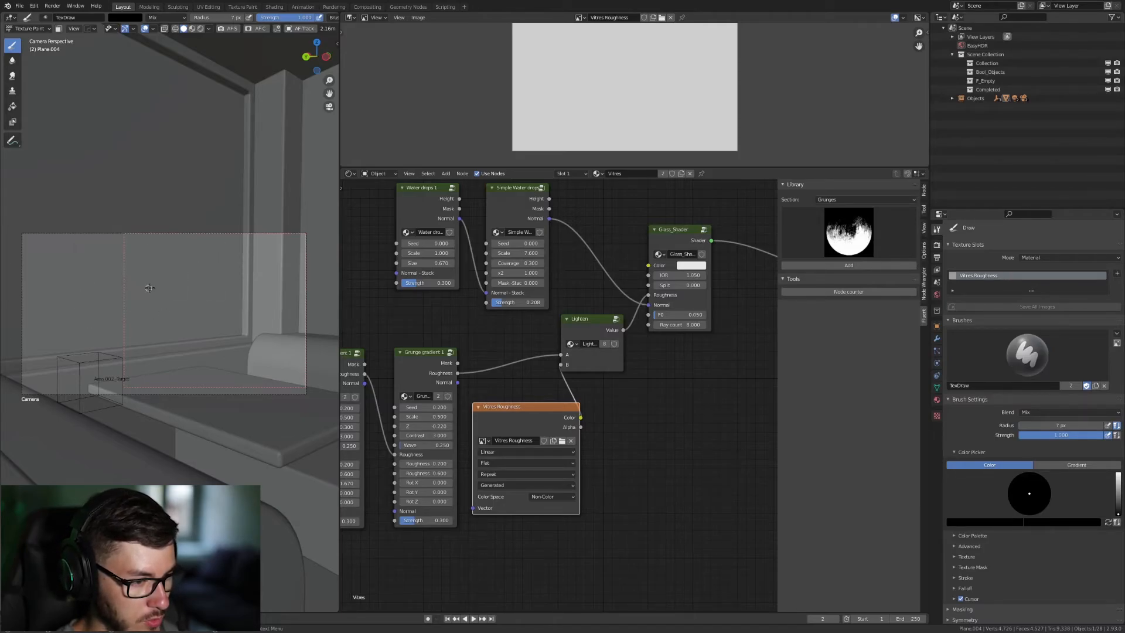
mouse_move(154, 274)
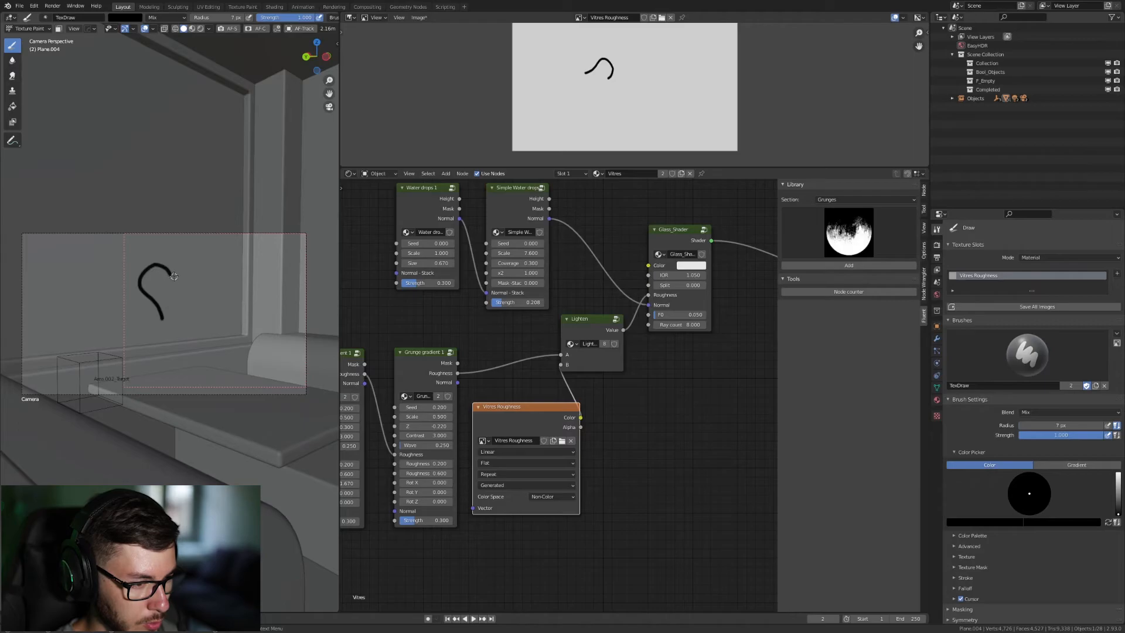
Paint a black heart outline onto the window glass with the TexDraw brush.
drag(172, 276, 158, 309)
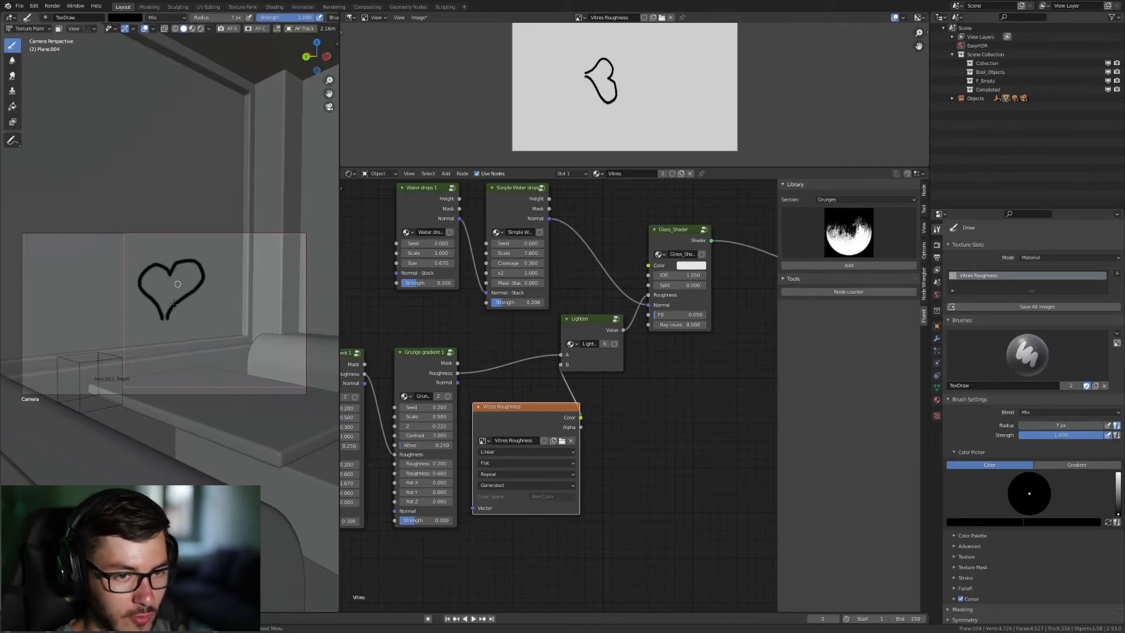
mouse_move(221, 367)
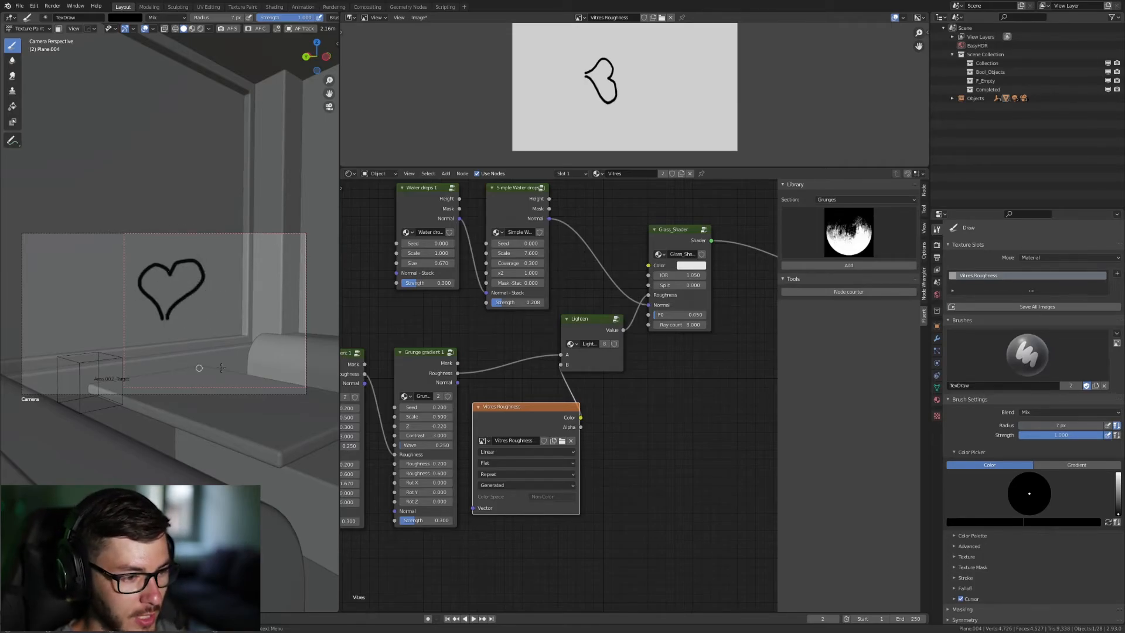
mouse_move(221, 278)
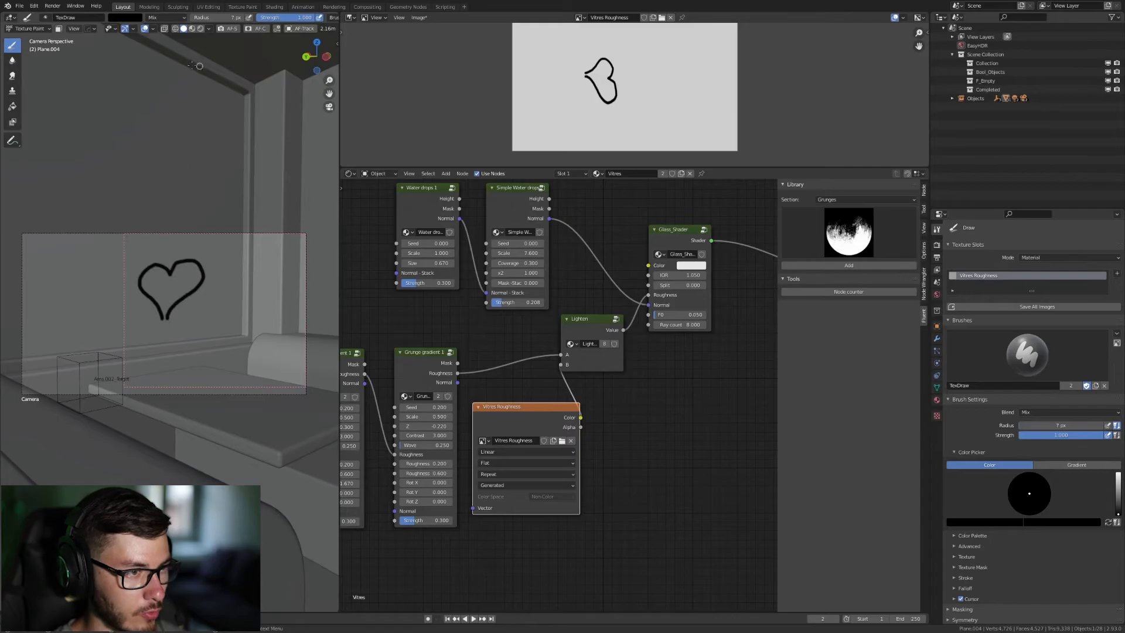
click(28, 28)
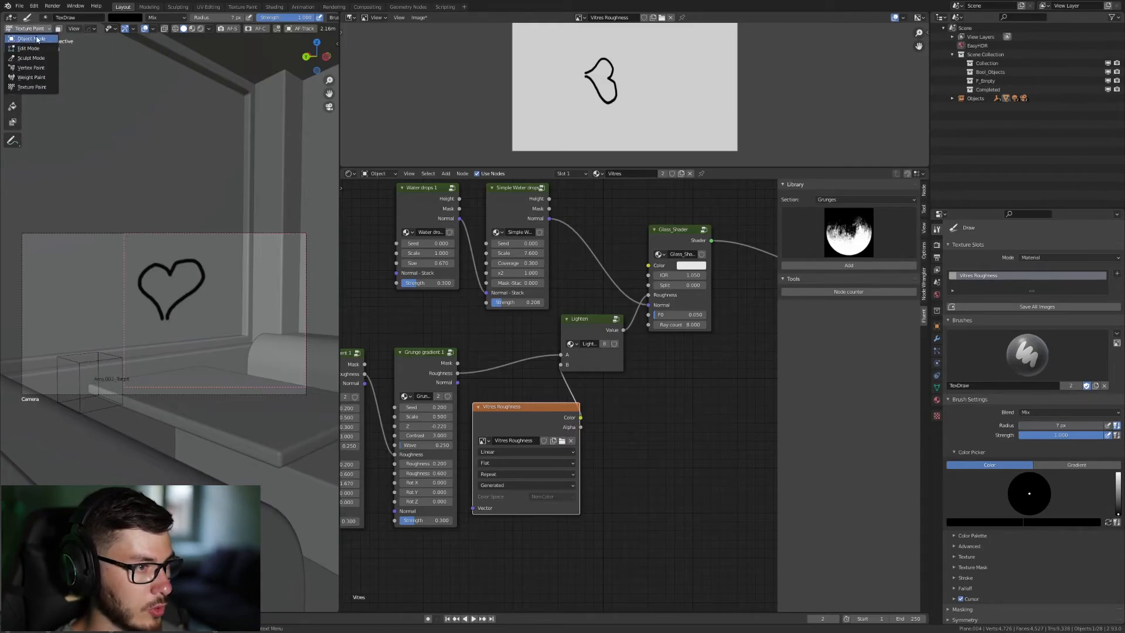
Return to Object Mode and preview the fogged window with Rendered viewport shading.
click(29, 28)
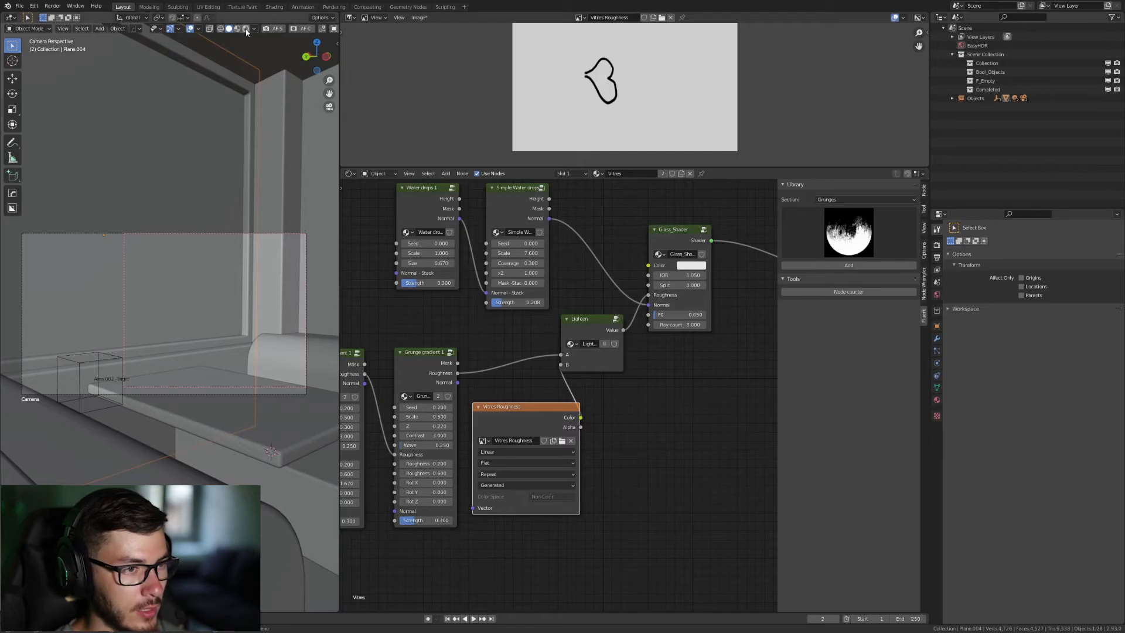
click(245, 28)
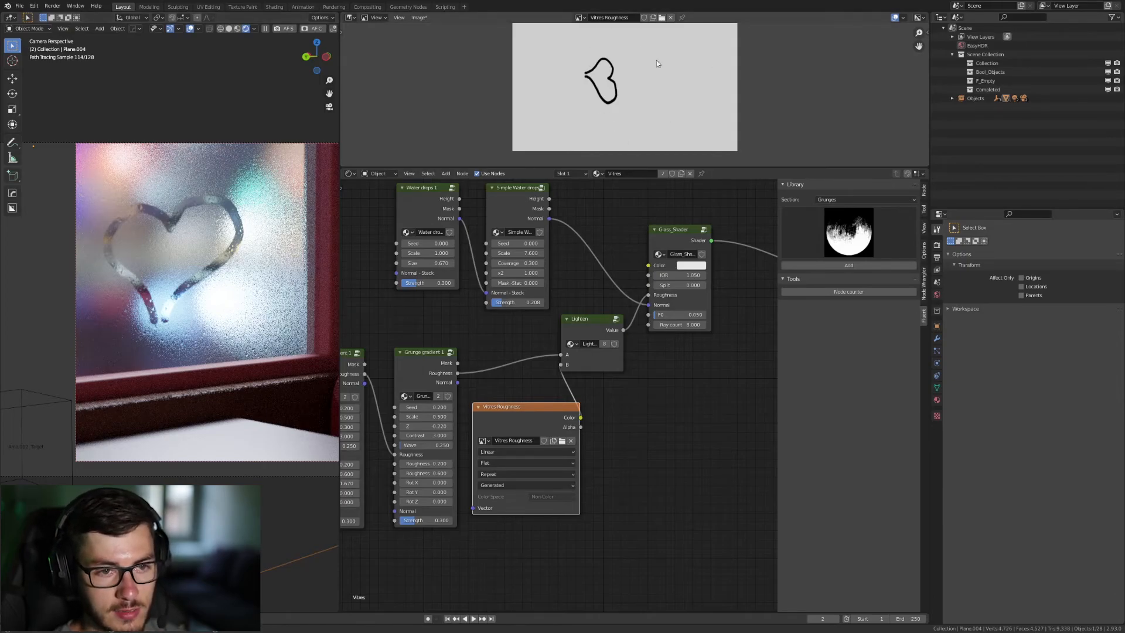
mouse_move(674, 113)
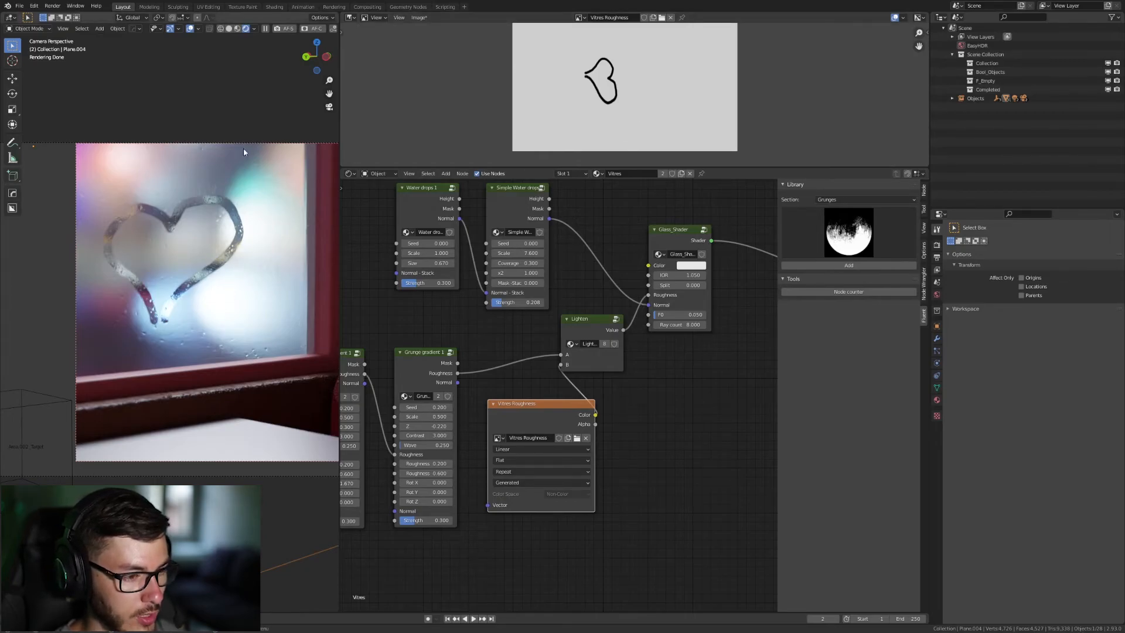
mouse_move(236, 202)
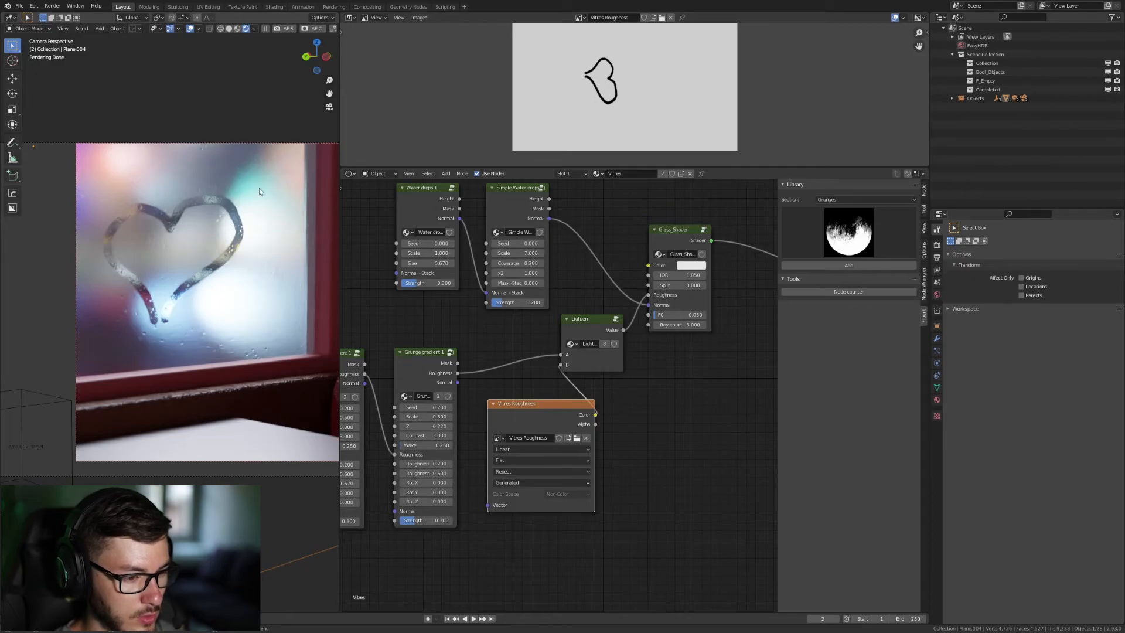
mouse_move(162, 238)
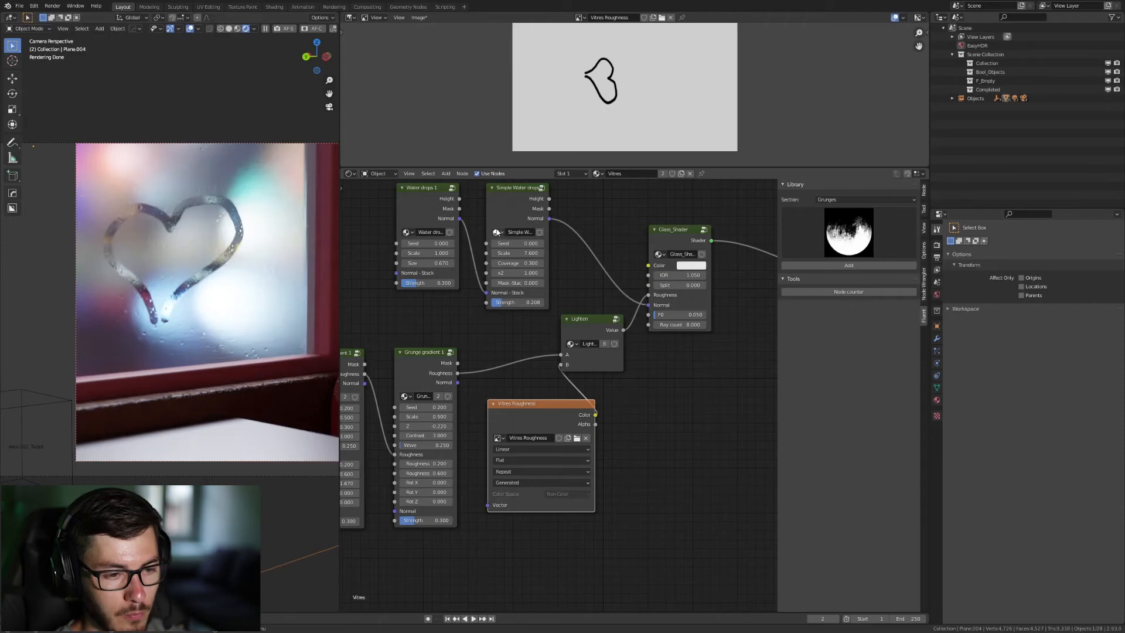
mouse_move(272, 209)
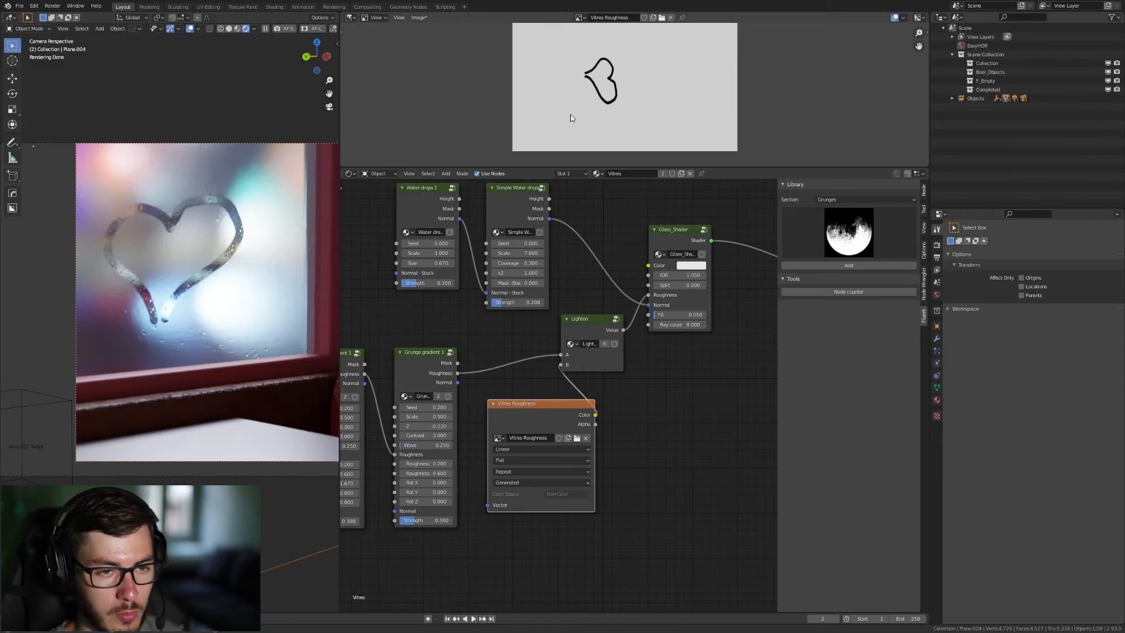
mouse_move(619, 76)
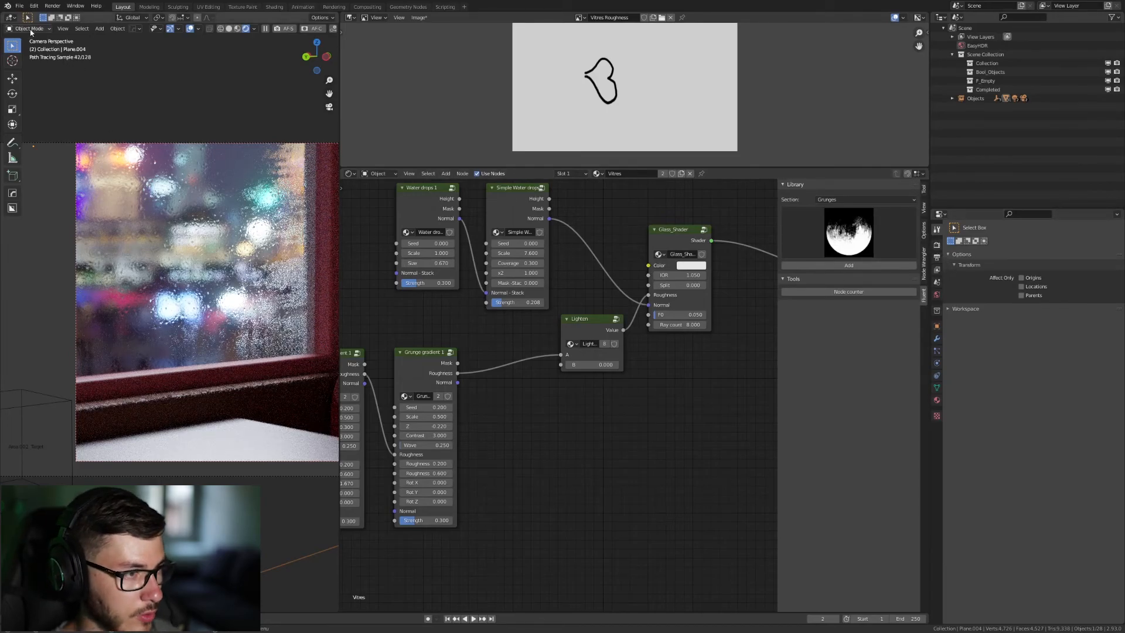
Switch the interaction mode back to Texture Paint on the fresh Vitres Roughness.001 texture.
click(28, 28)
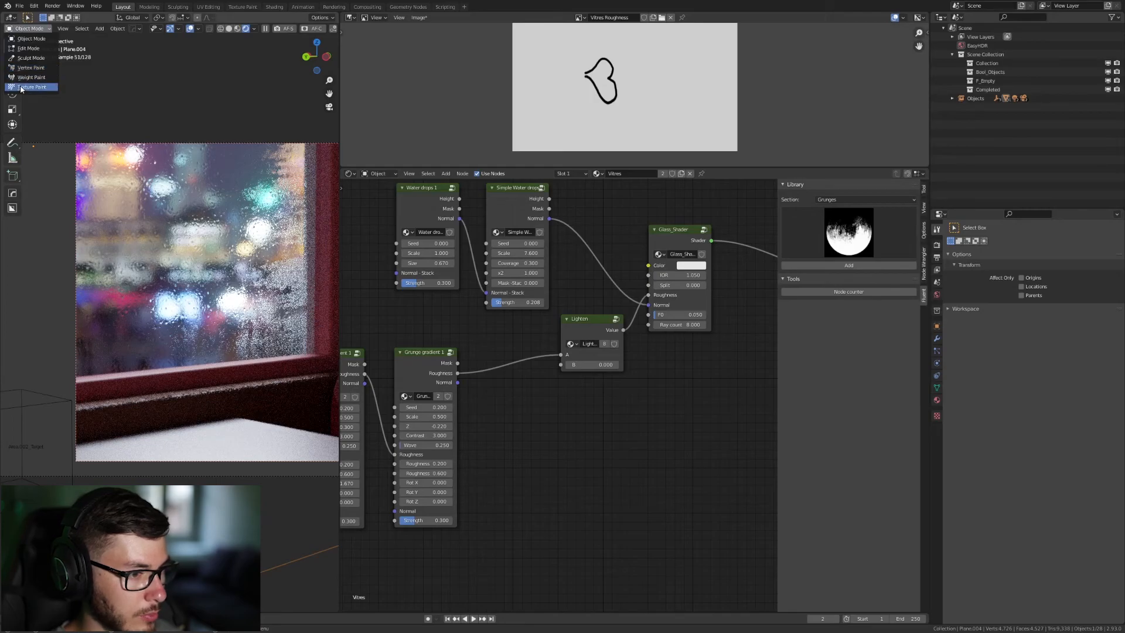
click(32, 86)
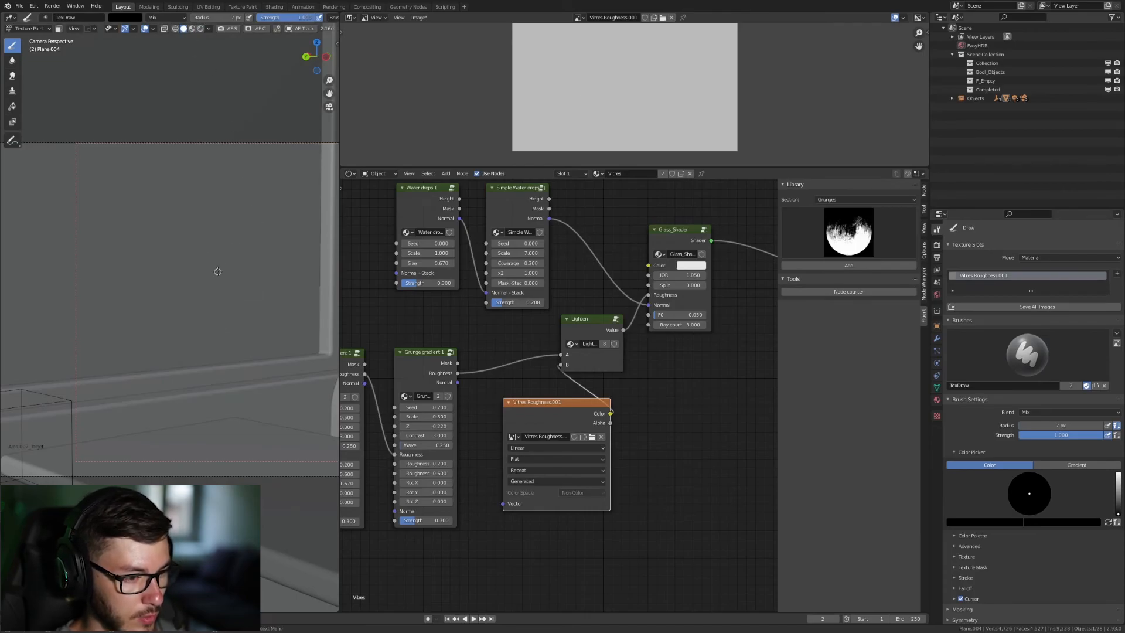
Paint a new heart outline in three strokes, then preview it in Rendered shading.
drag(201, 255, 210, 309)
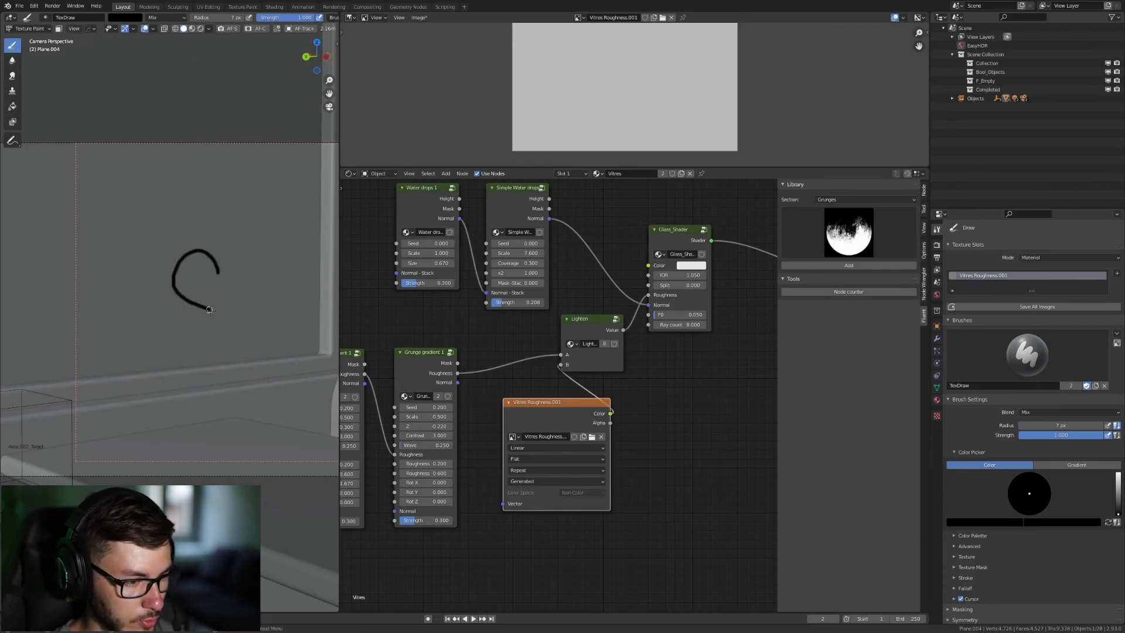
drag(210, 309, 252, 259)
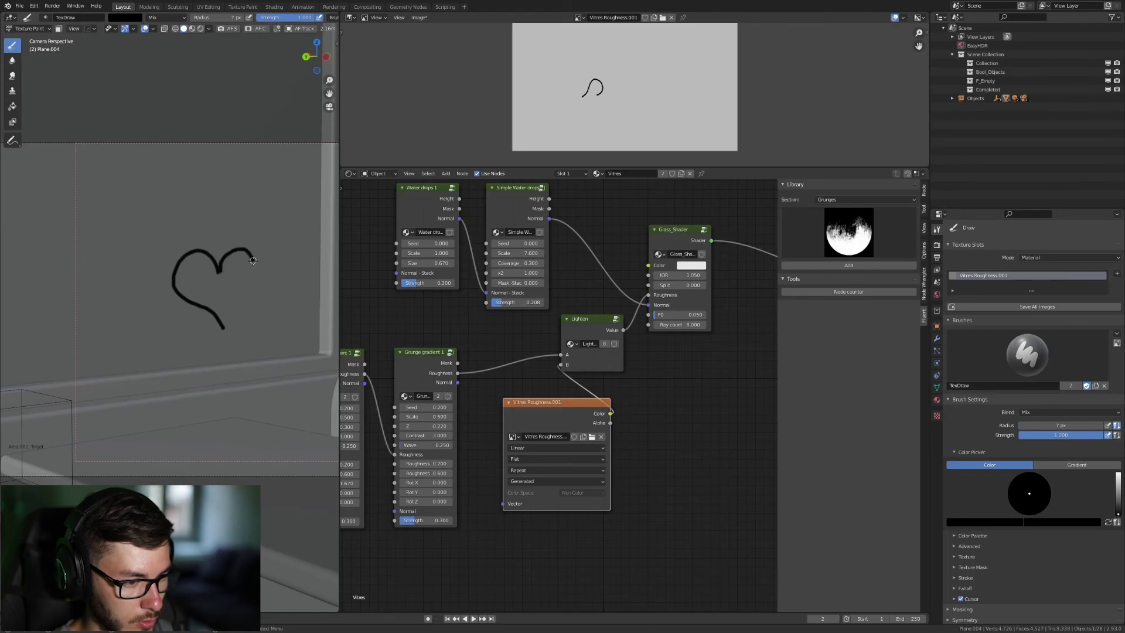
drag(253, 258, 223, 328)
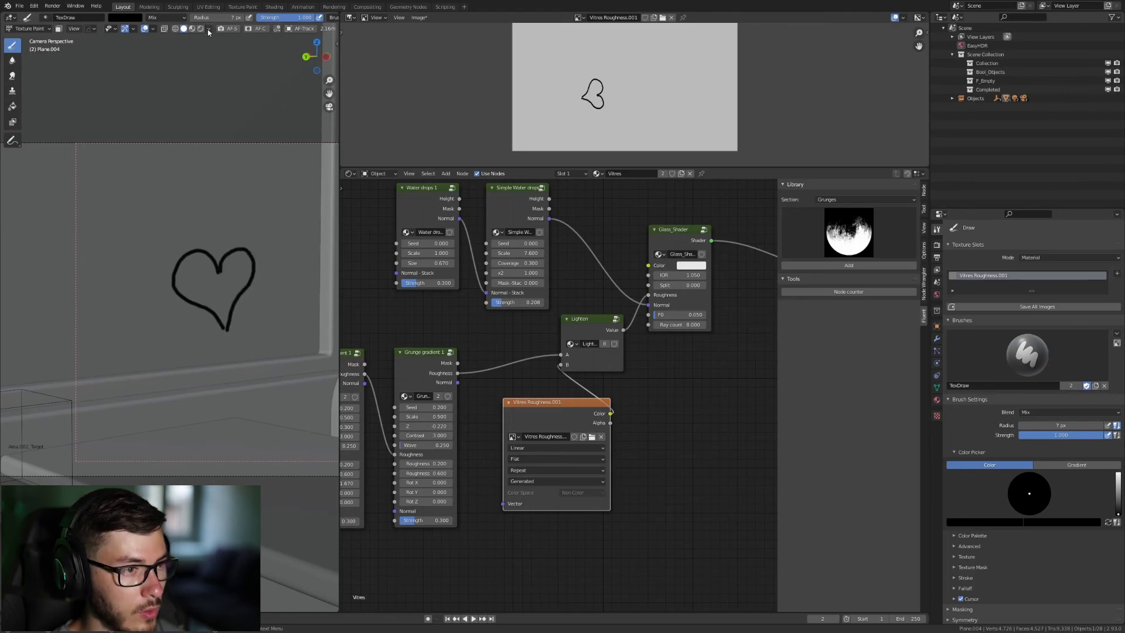
click(209, 28)
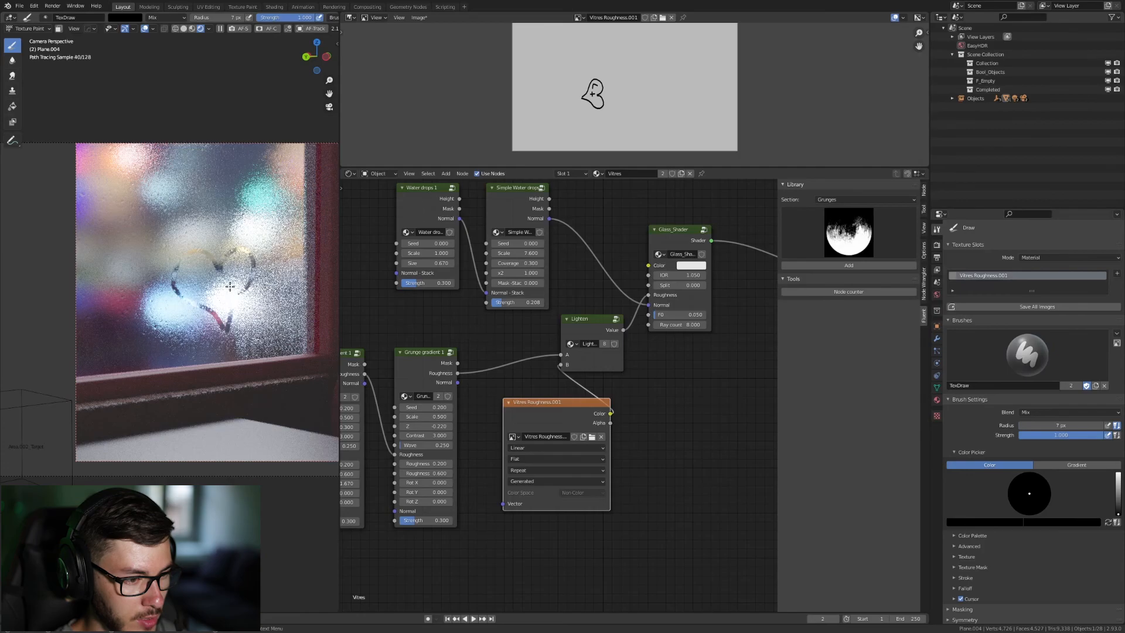
mouse_move(247, 136)
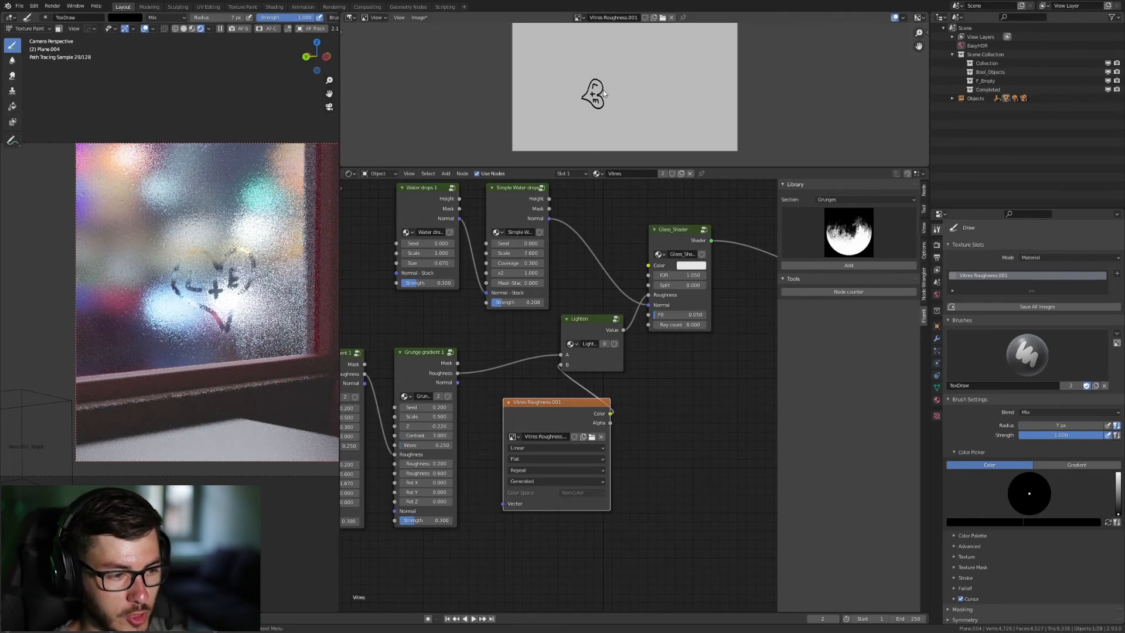
Save the roughness image via Image > Save As as Vitres Roughness.001.png.
click(418, 17)
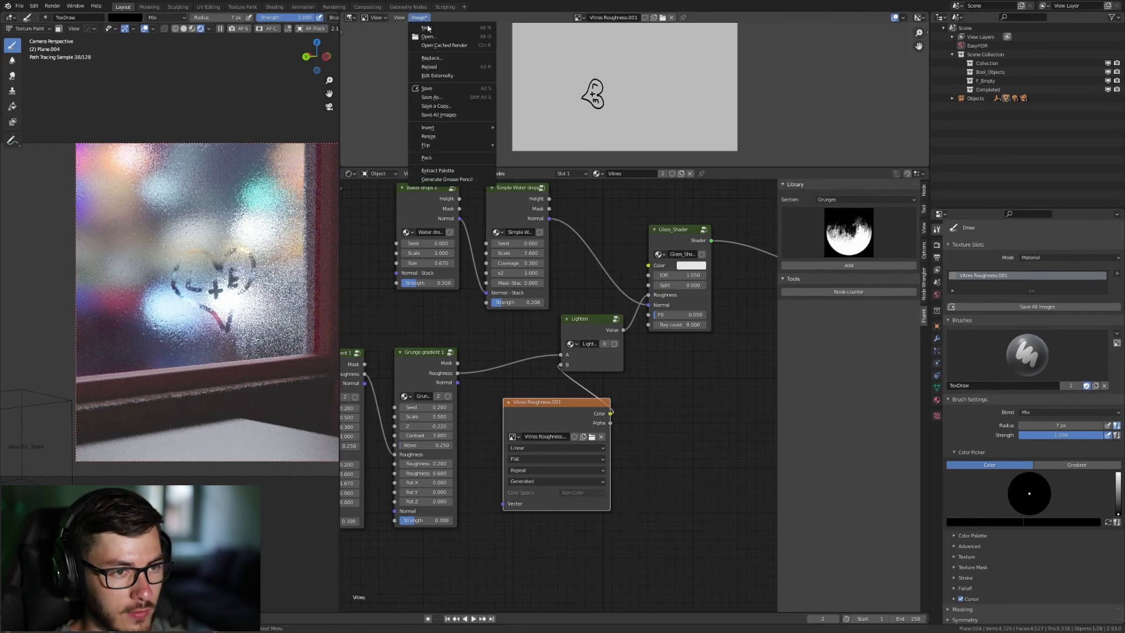
click(431, 97)
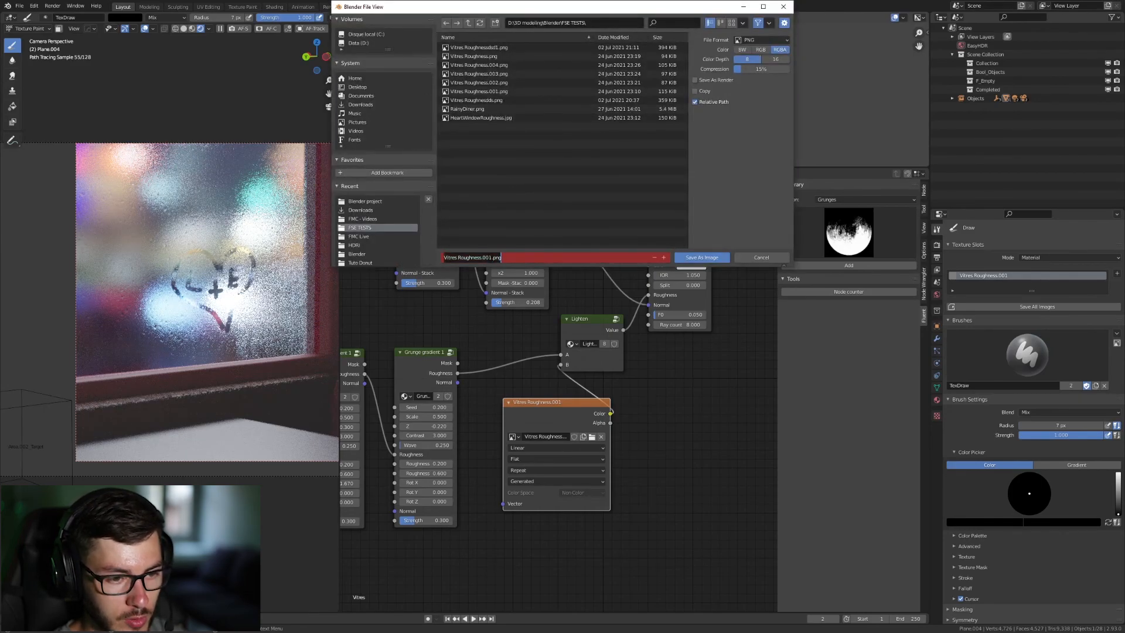
click(700, 257)
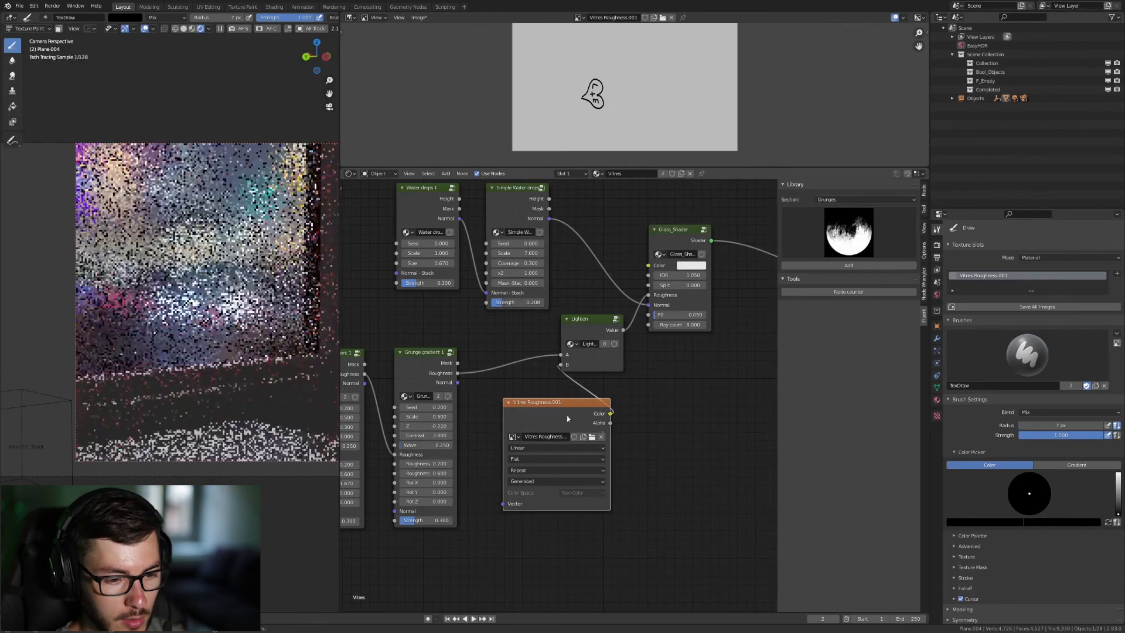